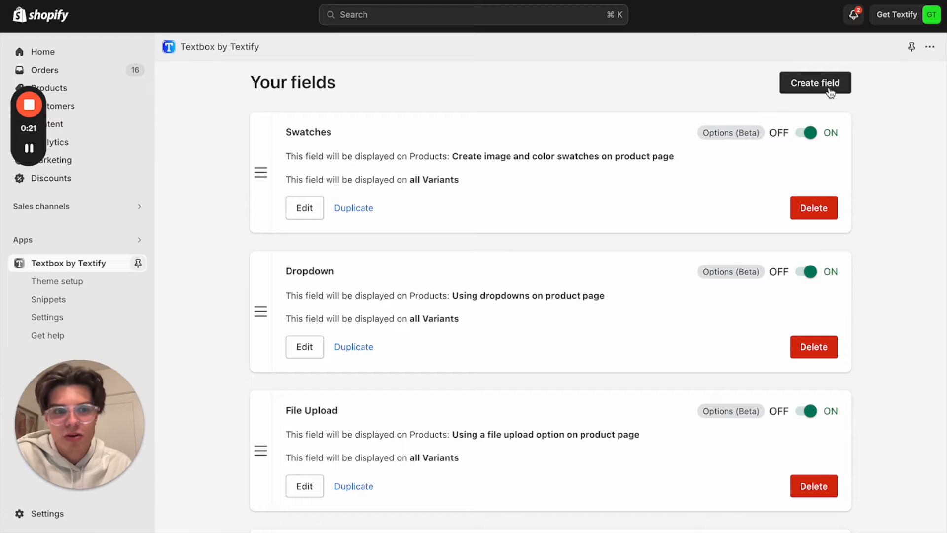
# Begin a new field from the Textbox by Textify fields page.
pyautogui.click(815, 83)
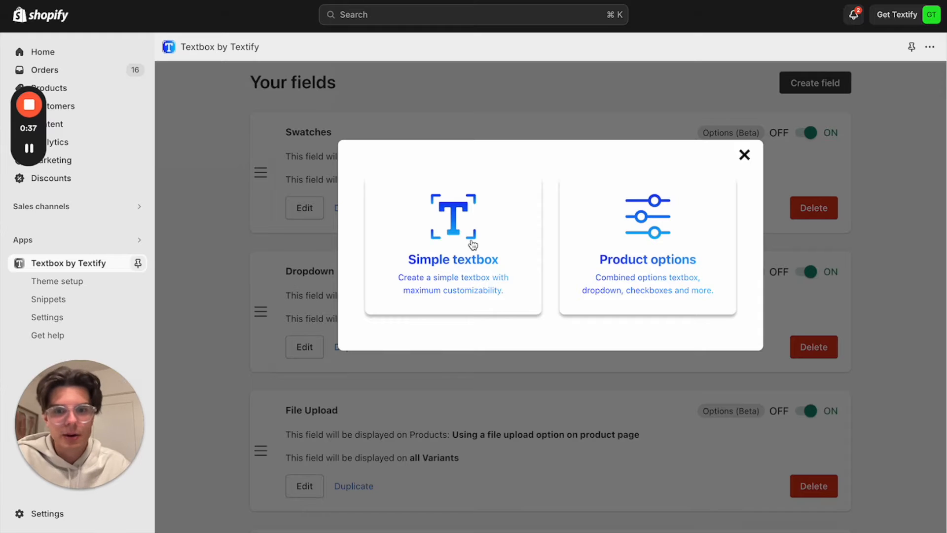
pyautogui.moveTo(538, 237)
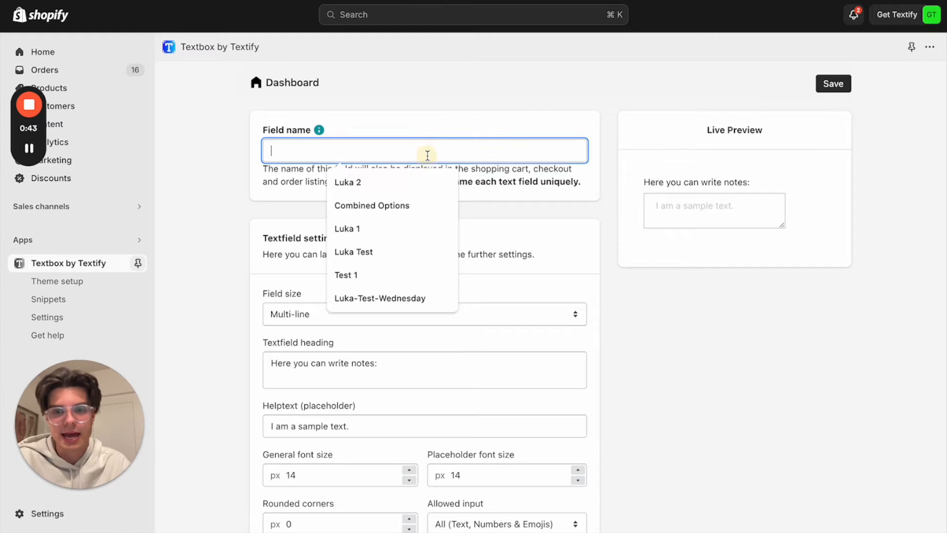
# Enter 'Textfield Sample' as the new simple textbox's field name.
pyautogui.write('Textfield Sma')
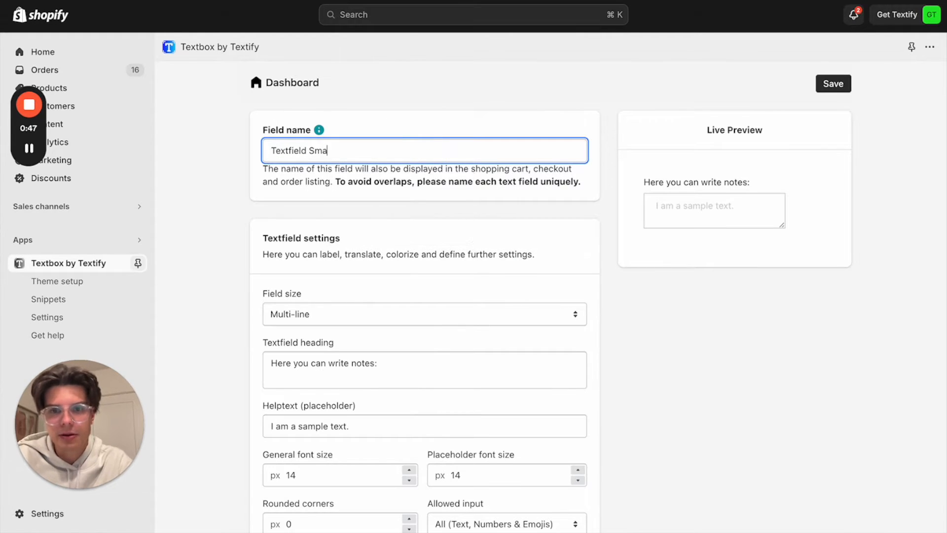
pyautogui.write('mpk')
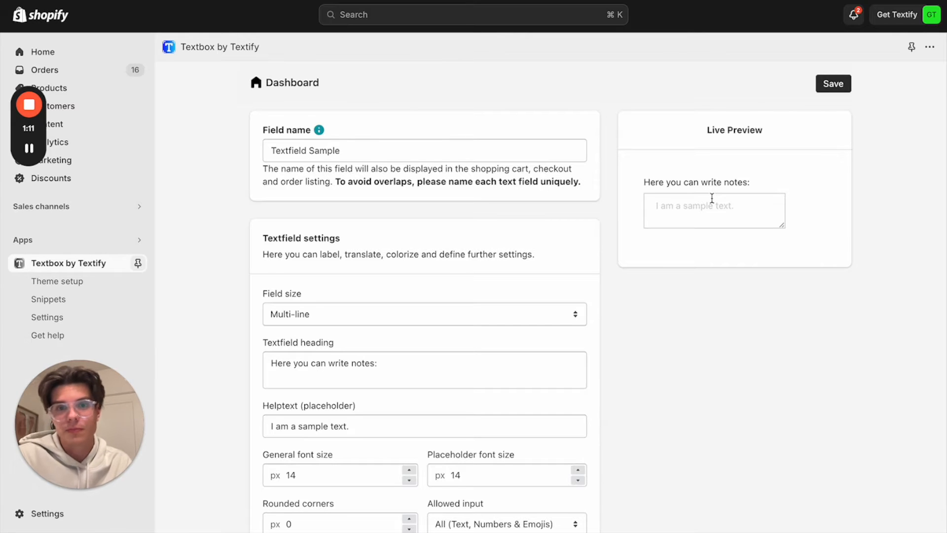
pyautogui.scroll(-3)
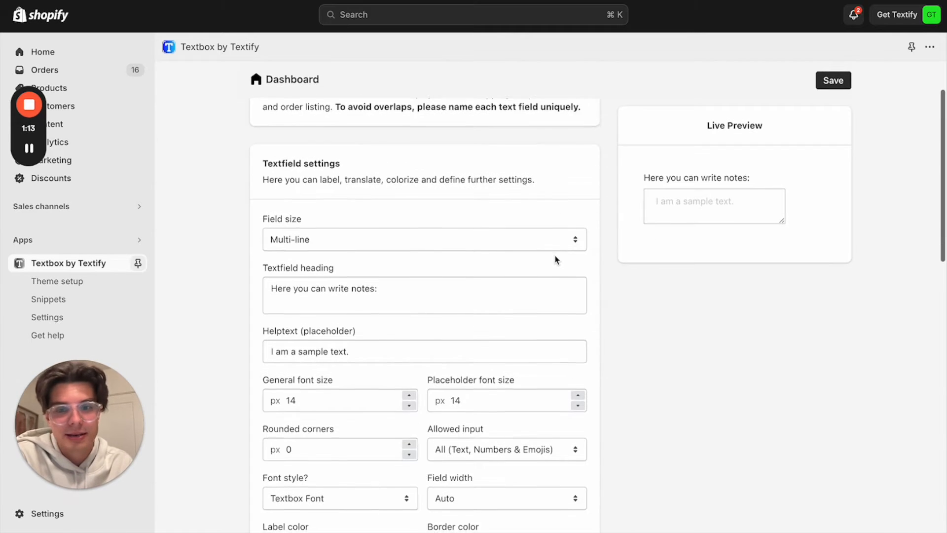
pyautogui.scroll(-3)
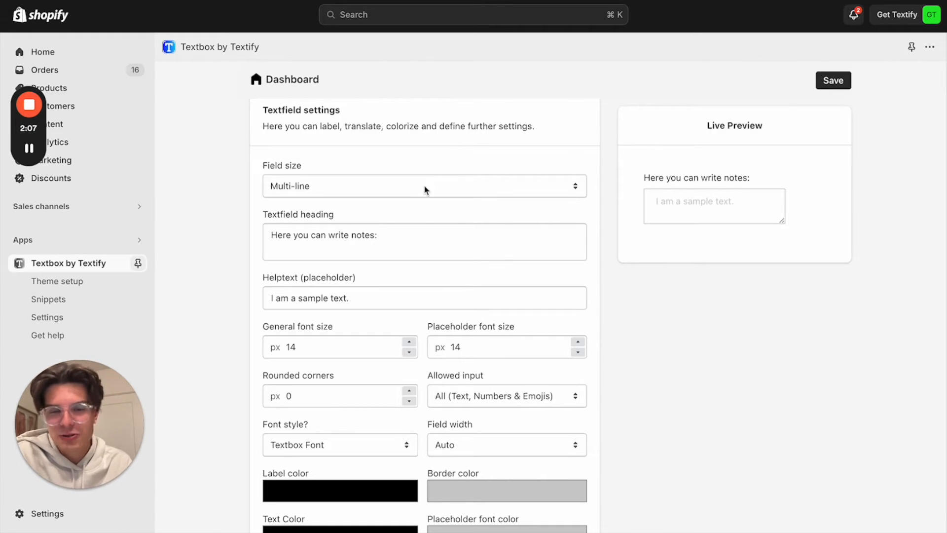
pyautogui.click(424, 185)
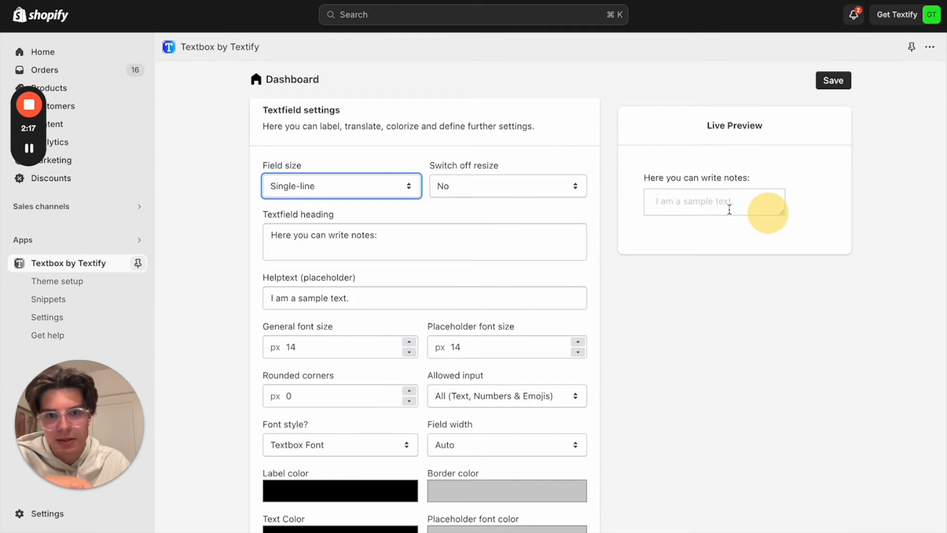
pyautogui.click(506, 185)
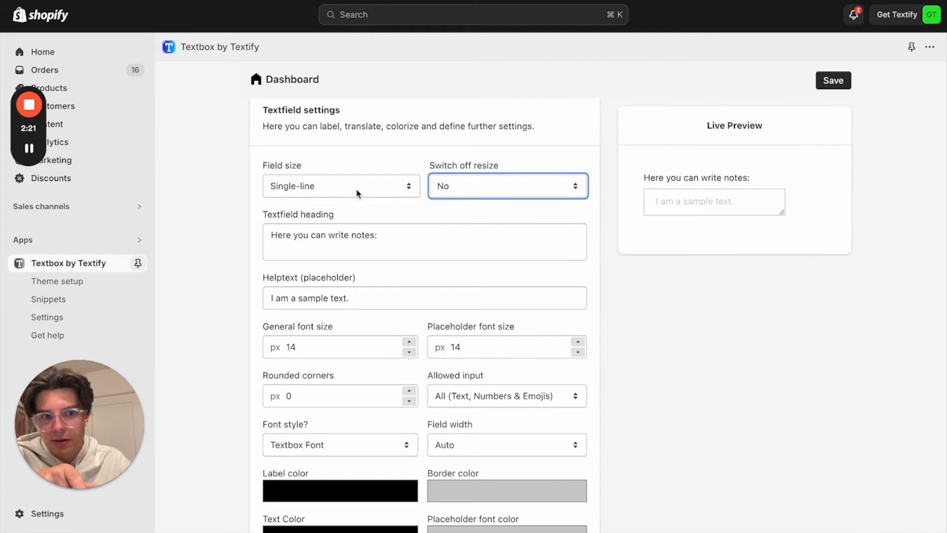
pyautogui.click(340, 186)
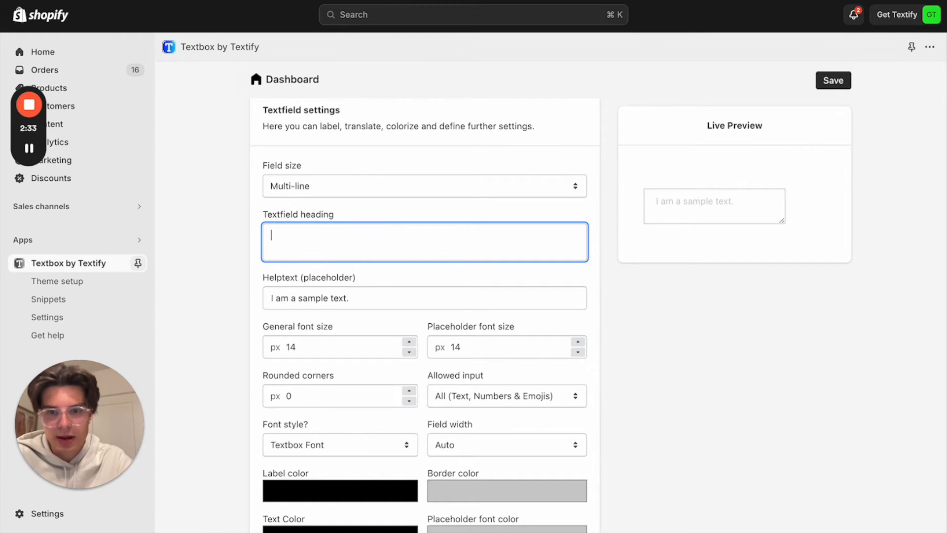
# Enter heading 'Please add some Text in that textfield (If you need help please check our help section)'.
pyautogui.write('Please add')
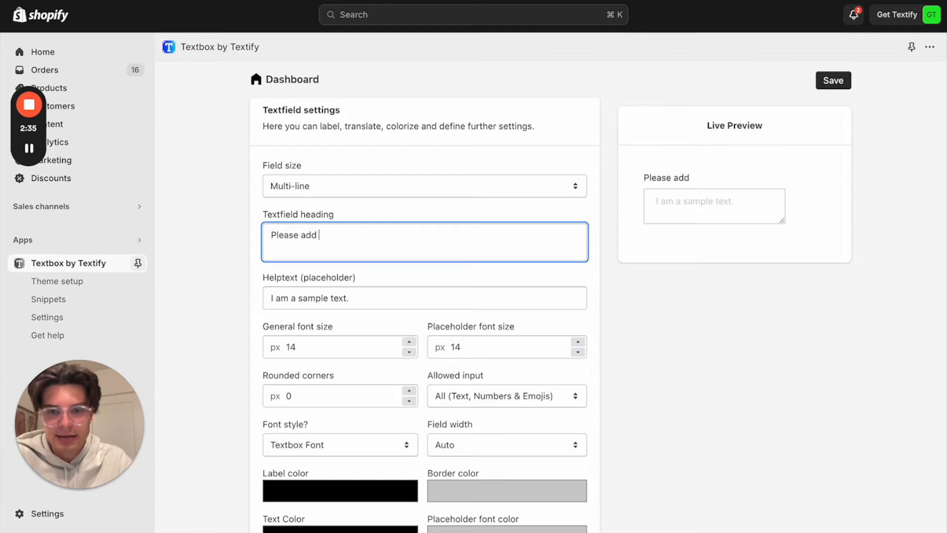
pyautogui.write('some text')
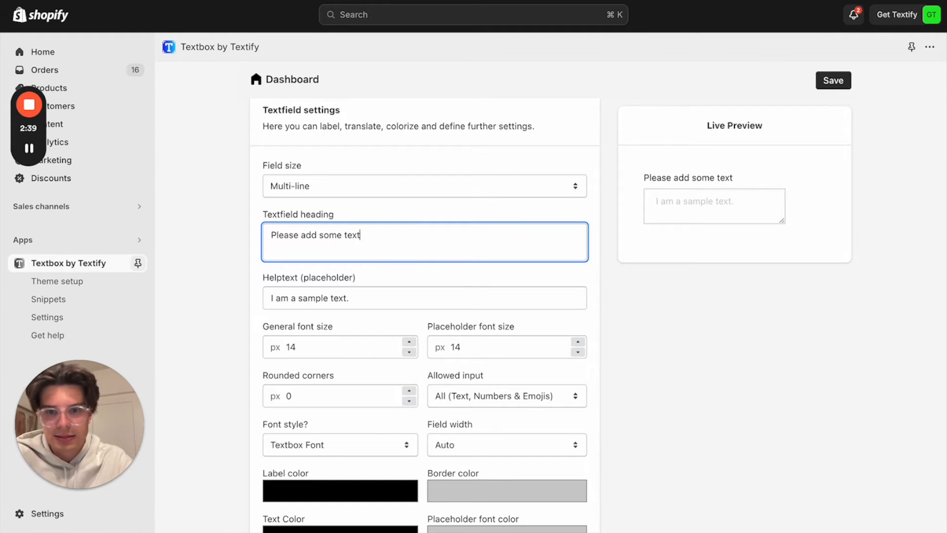
pyautogui.write('Text')
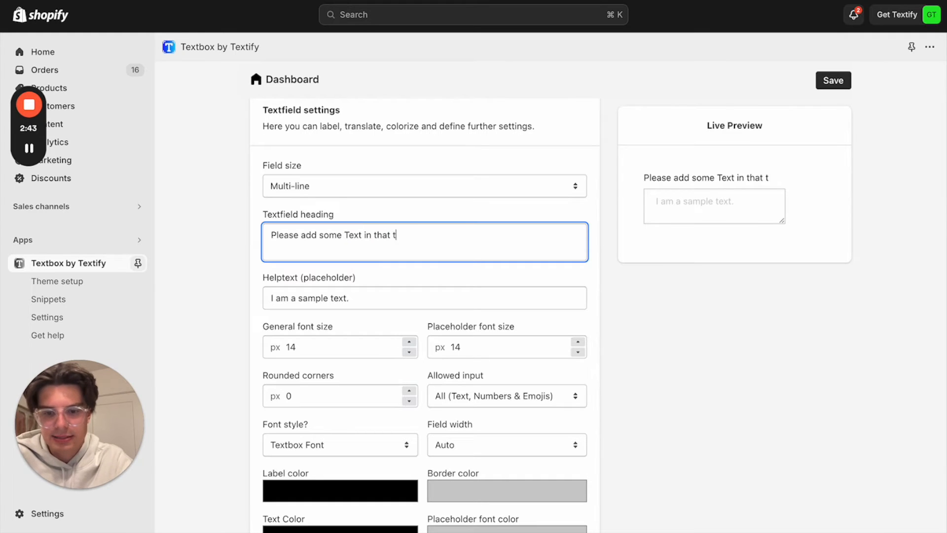
pyautogui.write('extfield')
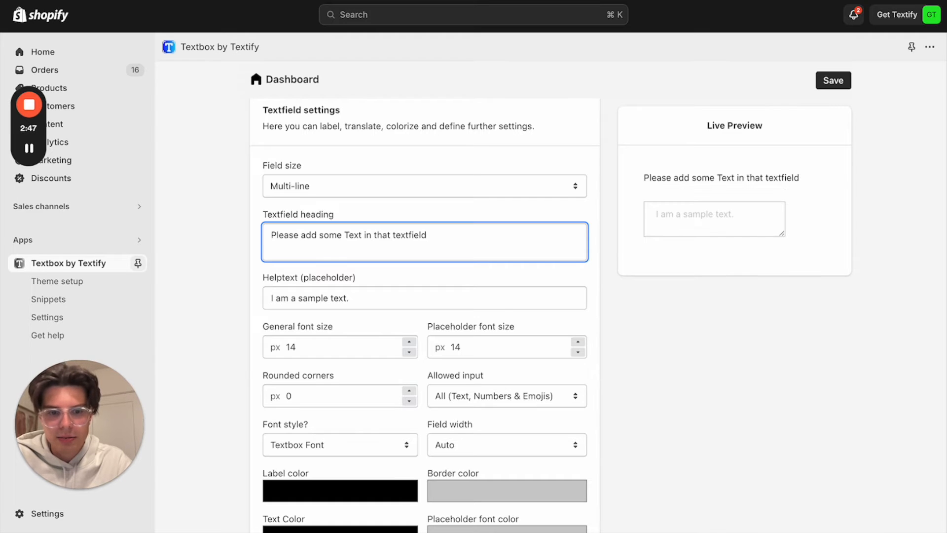
pyautogui.write('(')
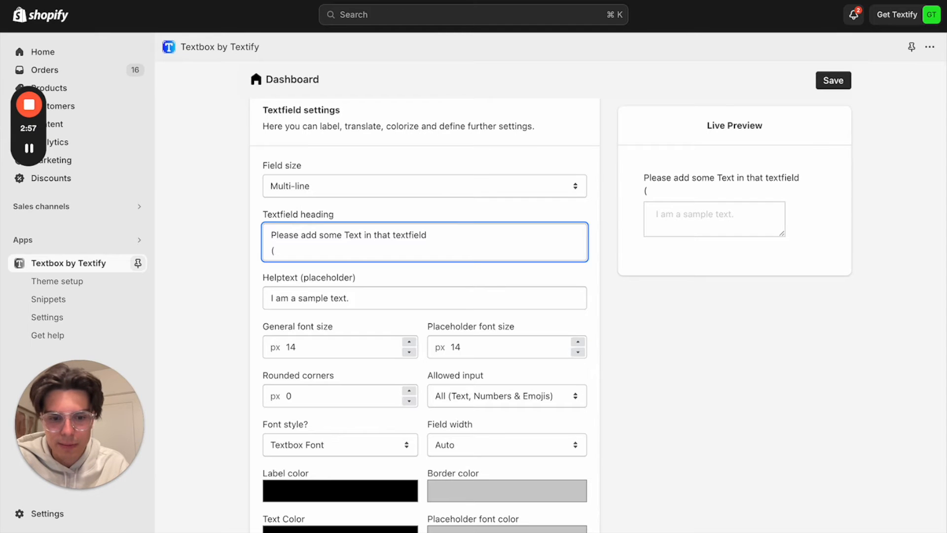
pyautogui.write('If')
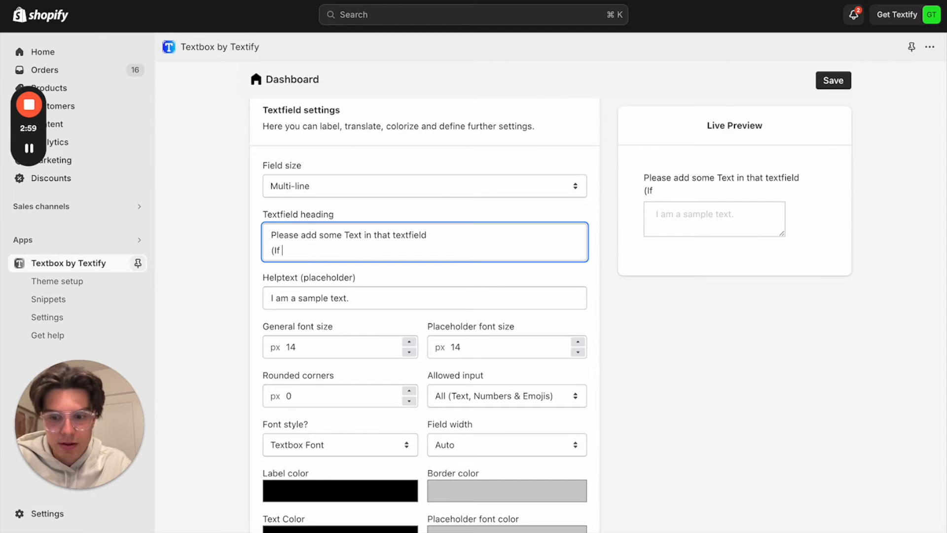
pyautogui.write('you need he')
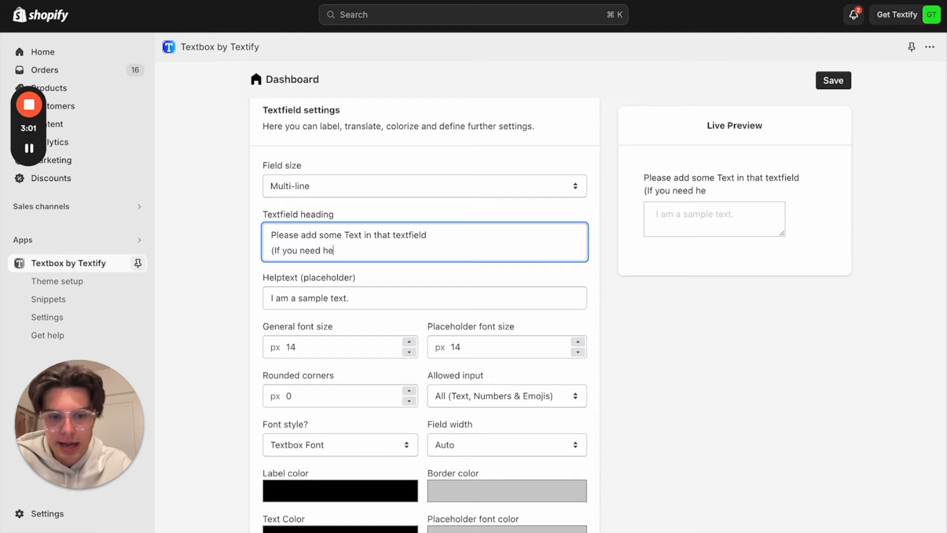
pyautogui.write('lp please')
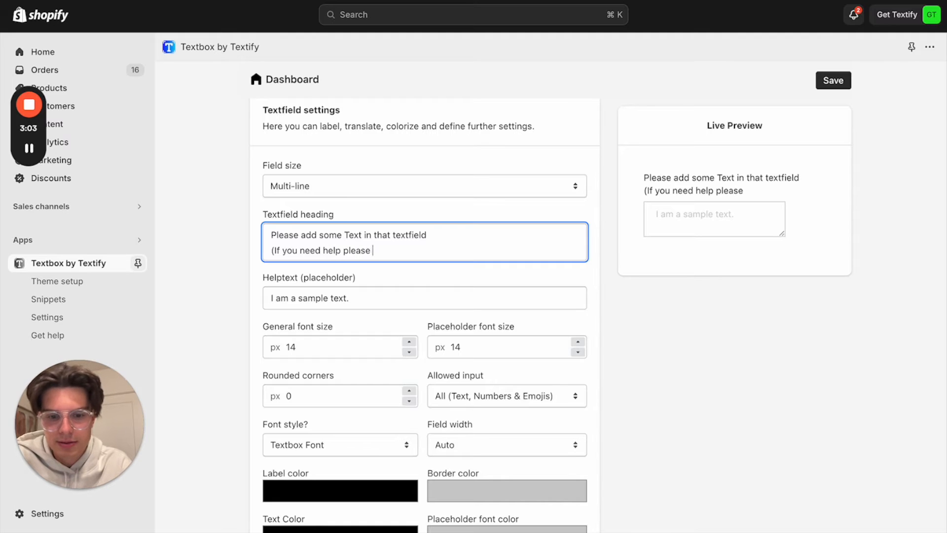
pyautogui.write('check our h')
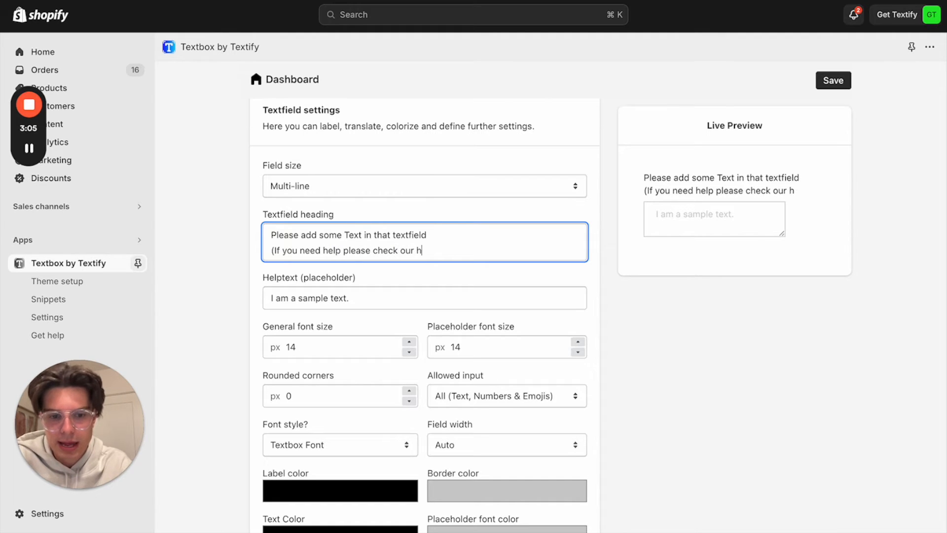
pyautogui.write('elp section')
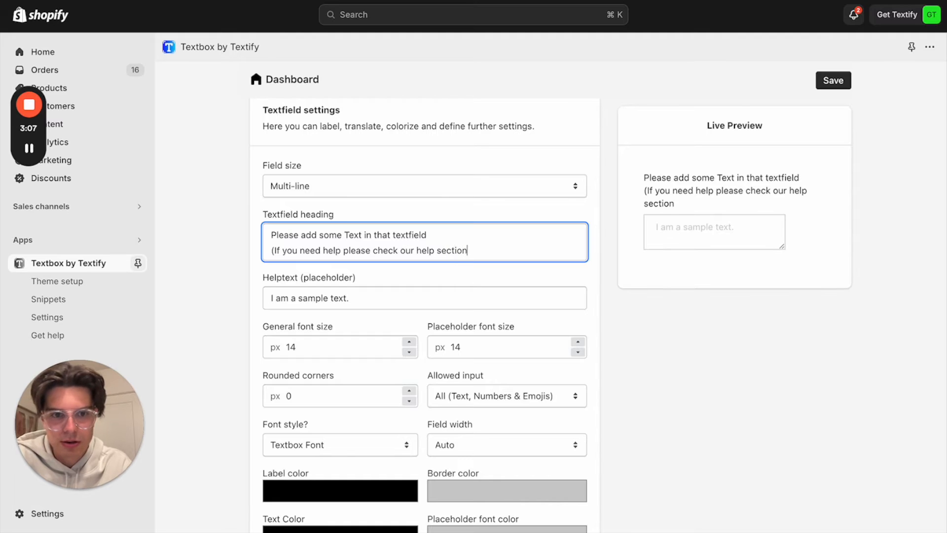
pyautogui.write(')')
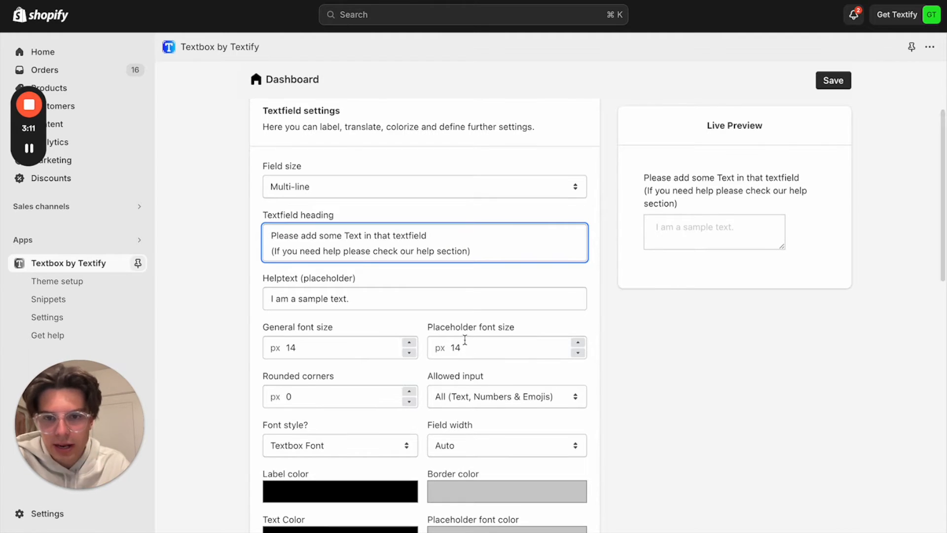
# Set font size 12 px and corners 5 px, keeping allowed input All and width Auto.
pyautogui.click(409, 291)
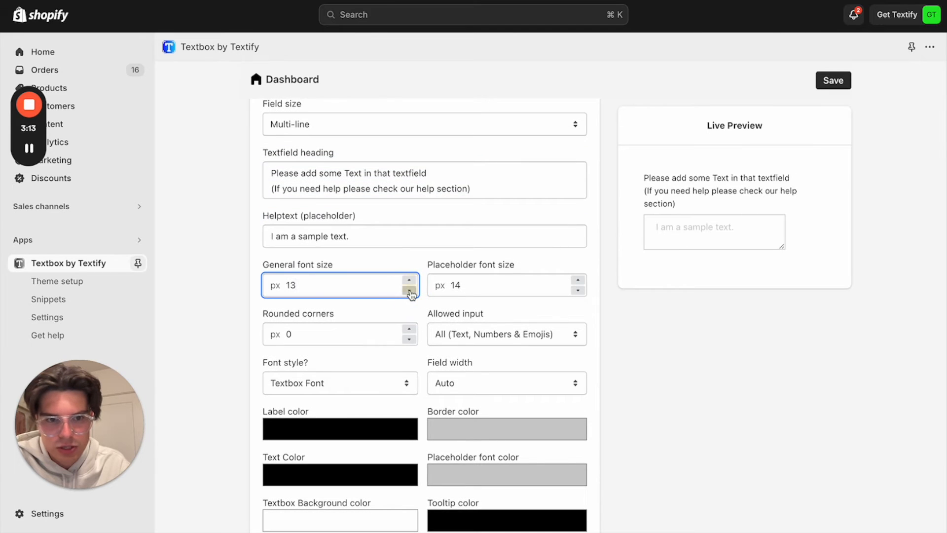
pyautogui.click(410, 290)
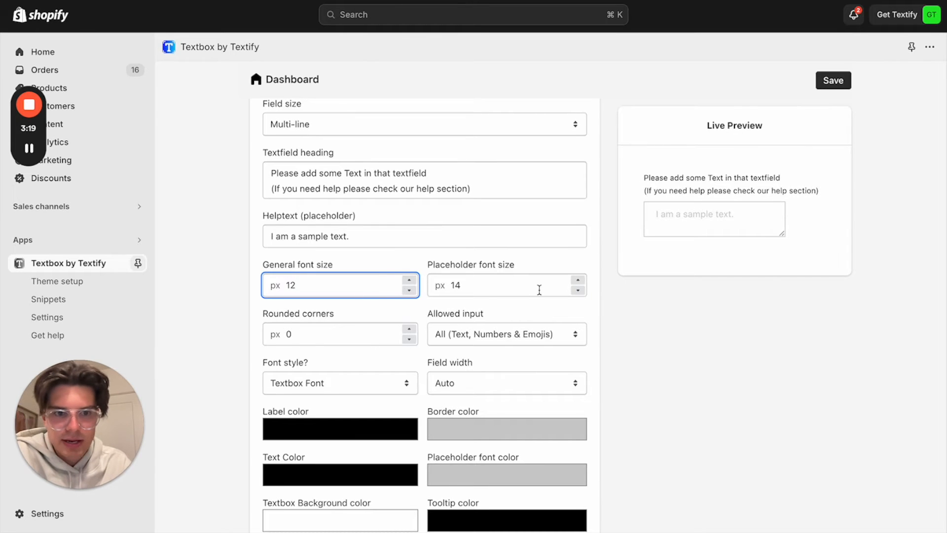
pyautogui.moveTo(704, 278)
pyautogui.write('5')
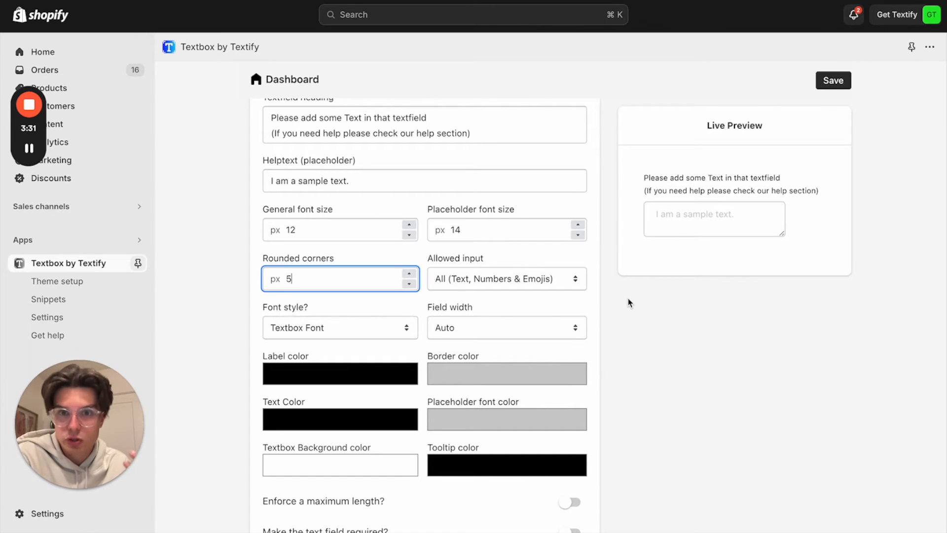
pyautogui.click(506, 279)
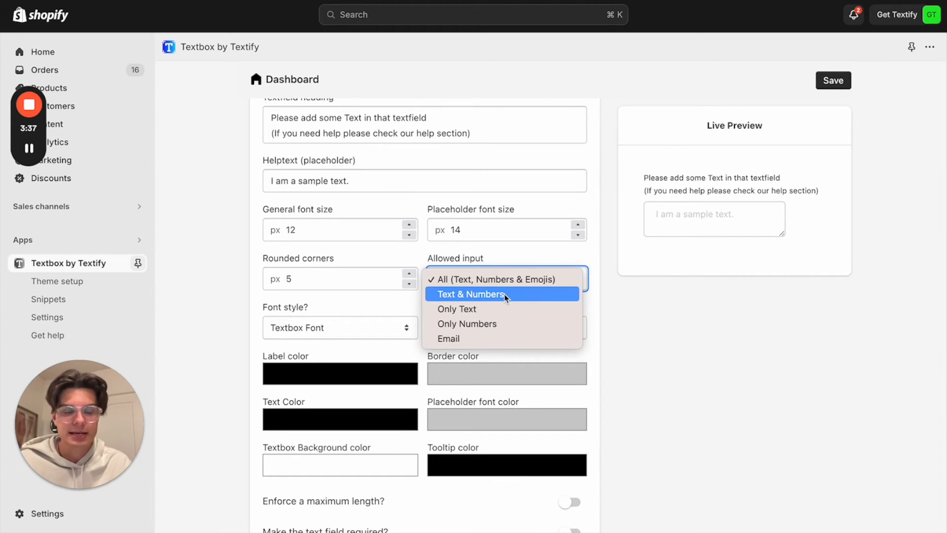
pyautogui.moveTo(489, 324)
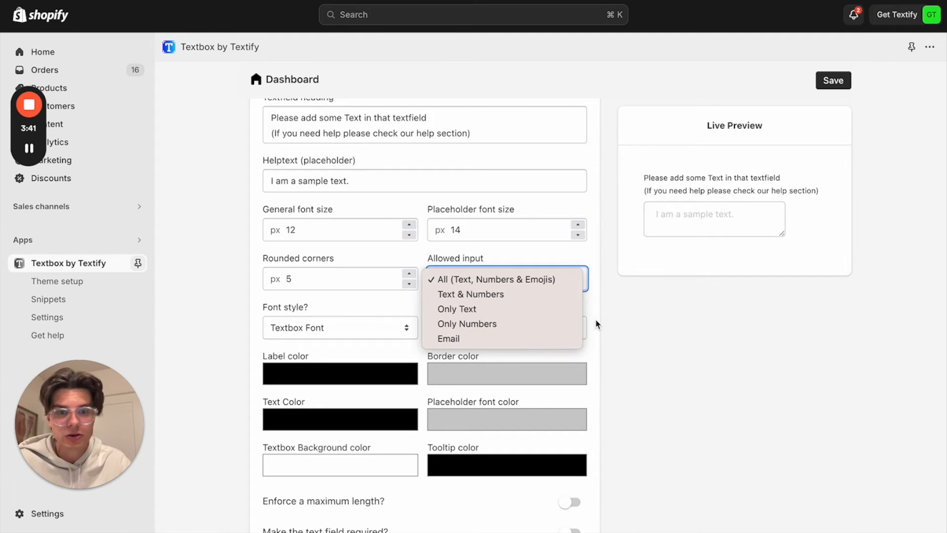
pyautogui.moveTo(489, 279)
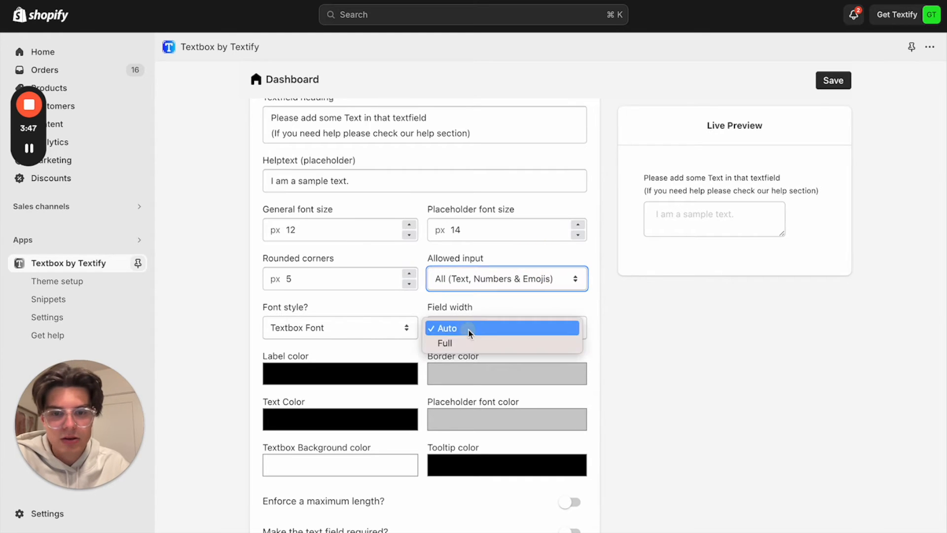
pyautogui.click(444, 343)
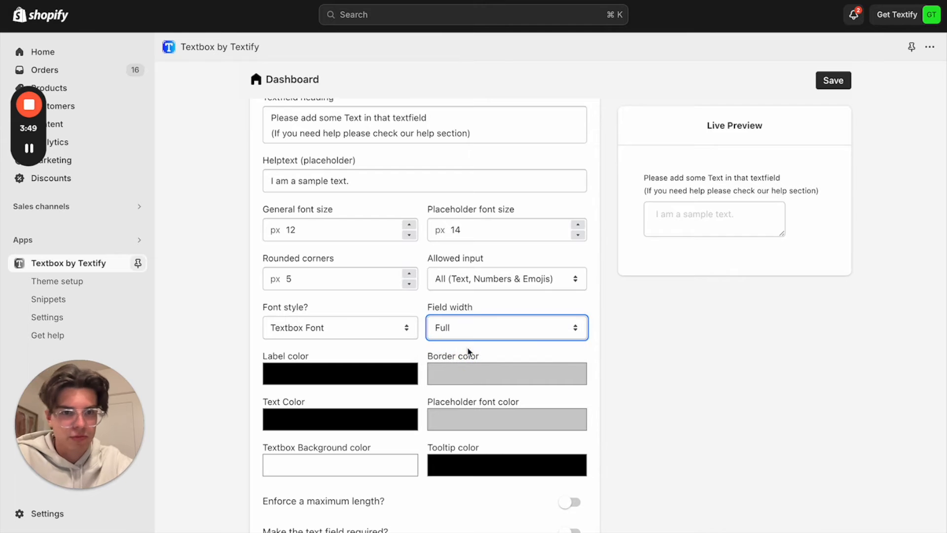
pyautogui.click(506, 328)
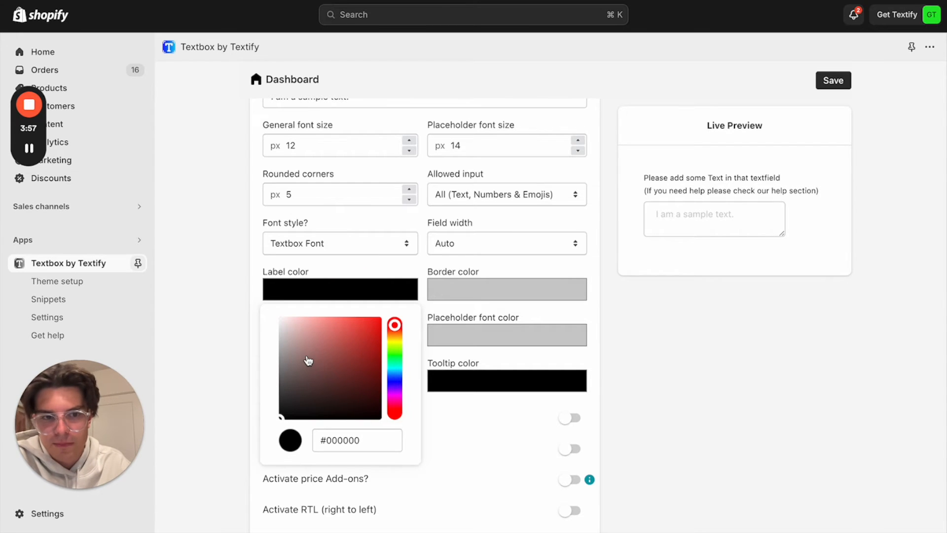
# Color the label, border and placeholder text blue (#1a57d6).
pyautogui.click(280, 379)
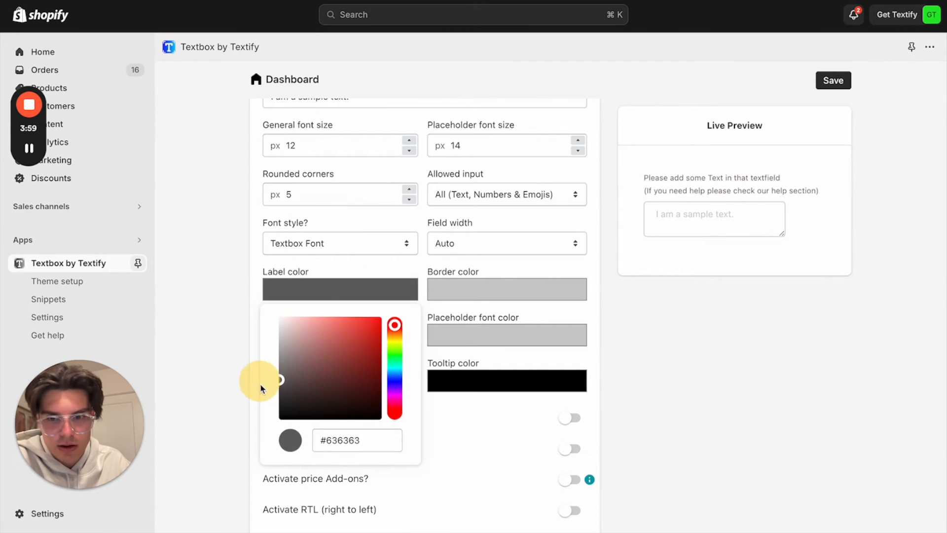
pyautogui.click(361, 333)
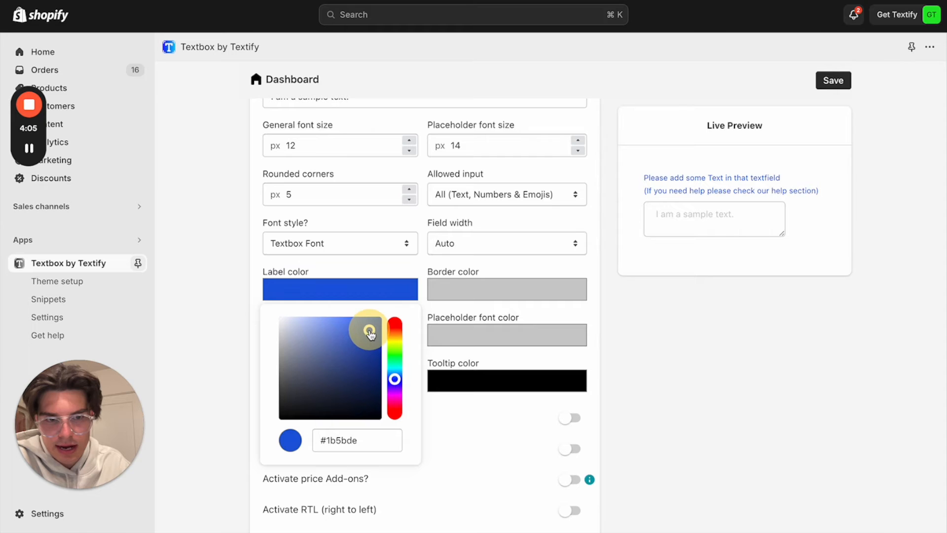
pyautogui.write('#1a57d6')
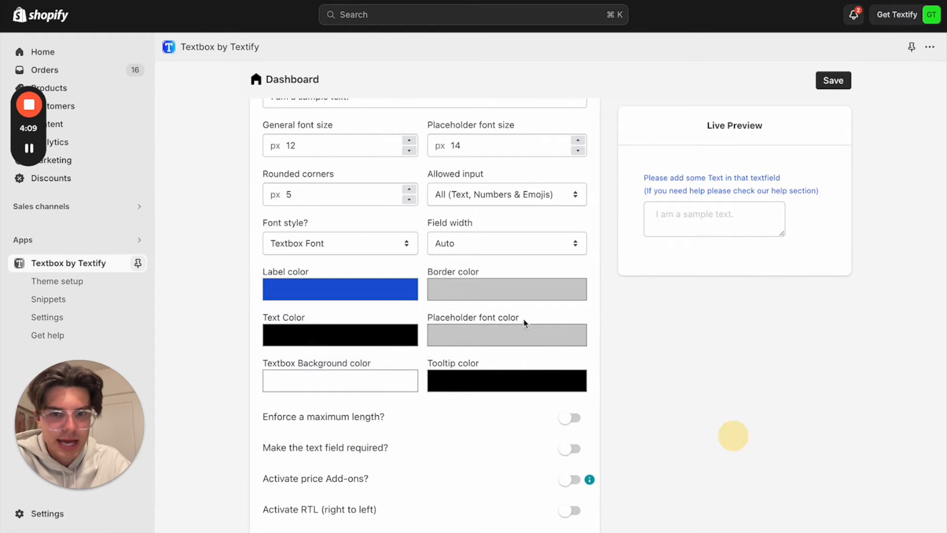
pyautogui.click(506, 334)
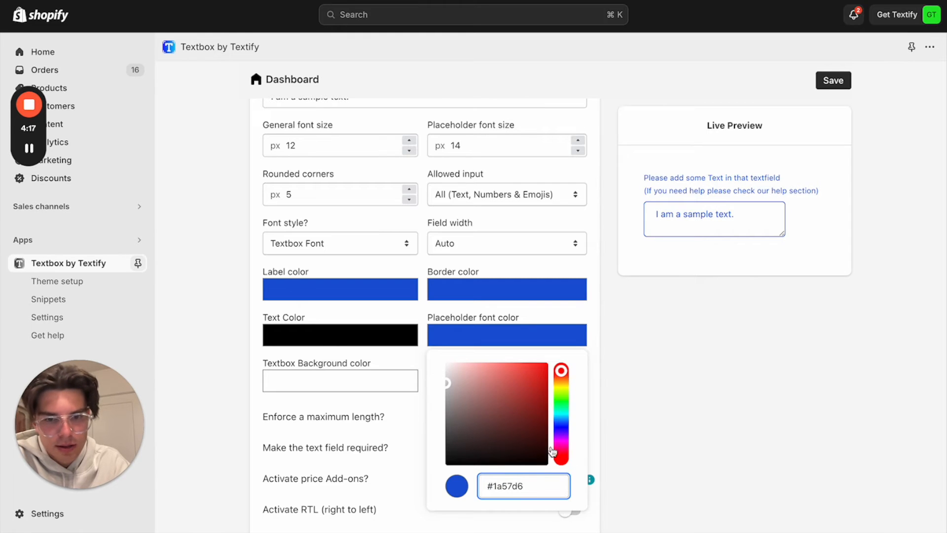
pyautogui.click(474, 393)
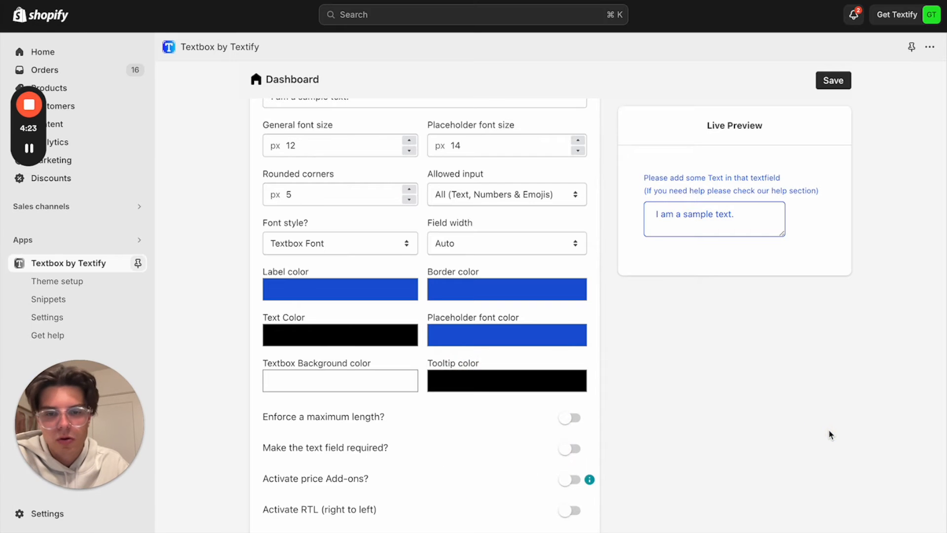
pyautogui.scroll(-3)
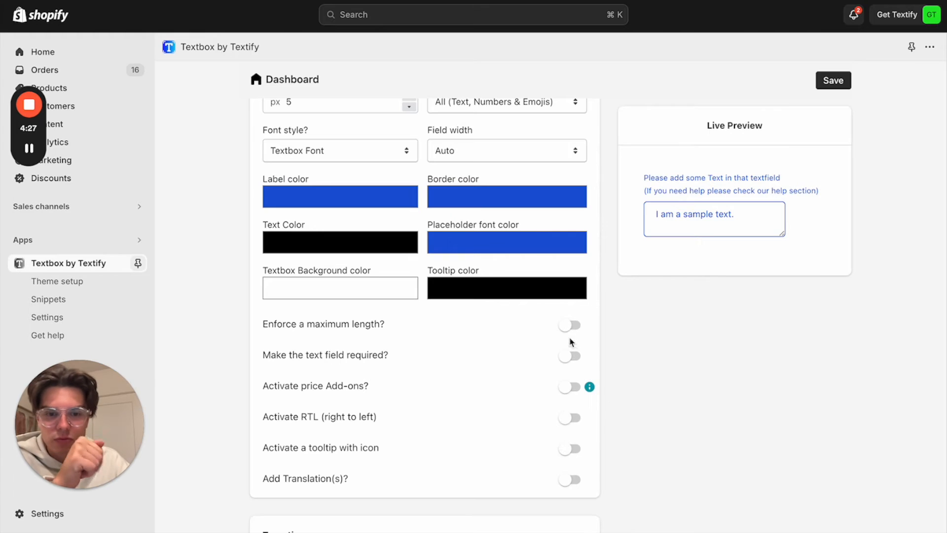
# Enforce a 25-character maximum length, leaving the field not required.
pyautogui.click(568, 325)
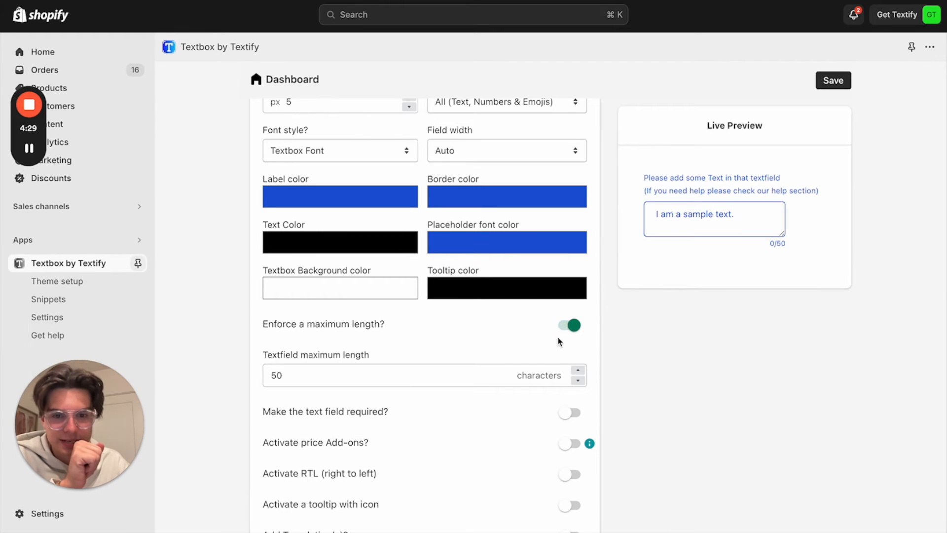
pyautogui.write('5')
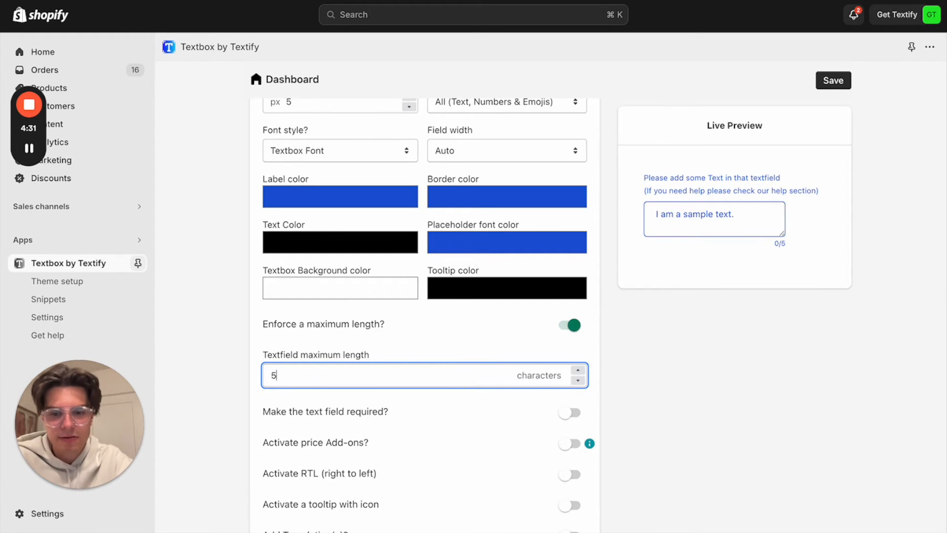
pyautogui.write('25')
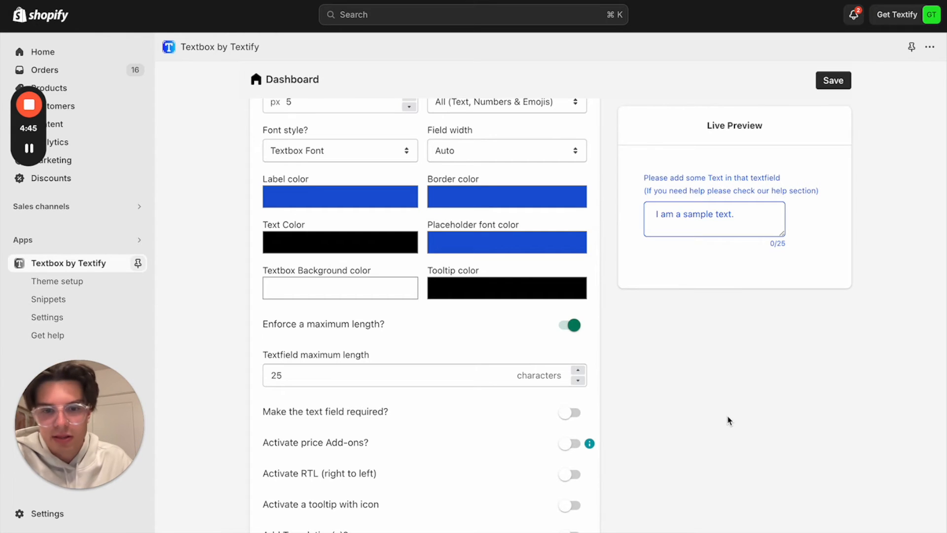
pyautogui.click(568, 363)
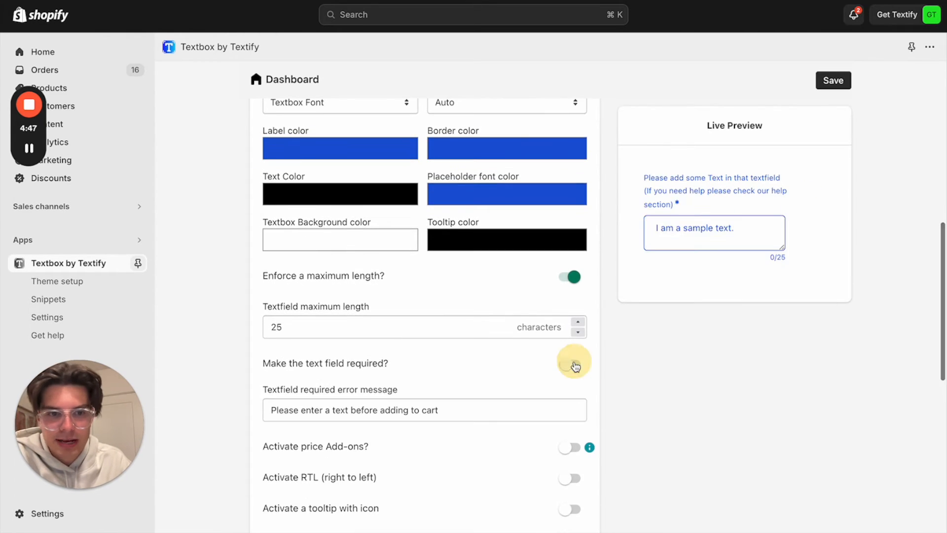
pyautogui.click(568, 367)
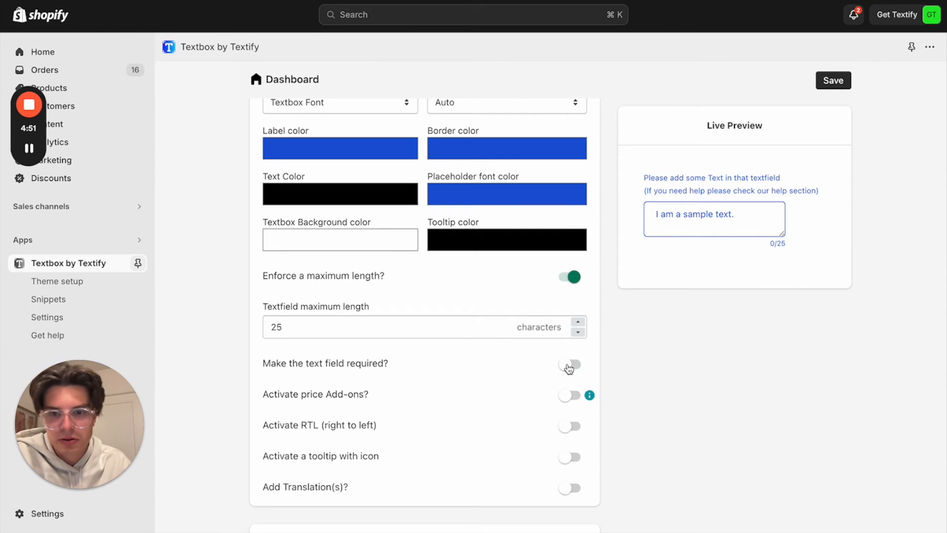
# Activate price add-ons and save a €5.00 'Addon - Sample' add-on product.
pyautogui.scroll(-3)
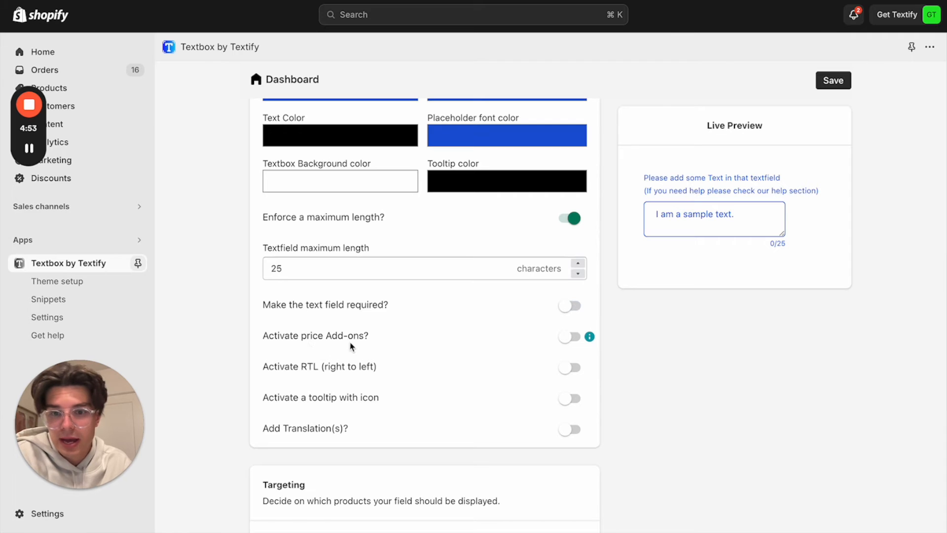
pyautogui.moveTo(438, 336)
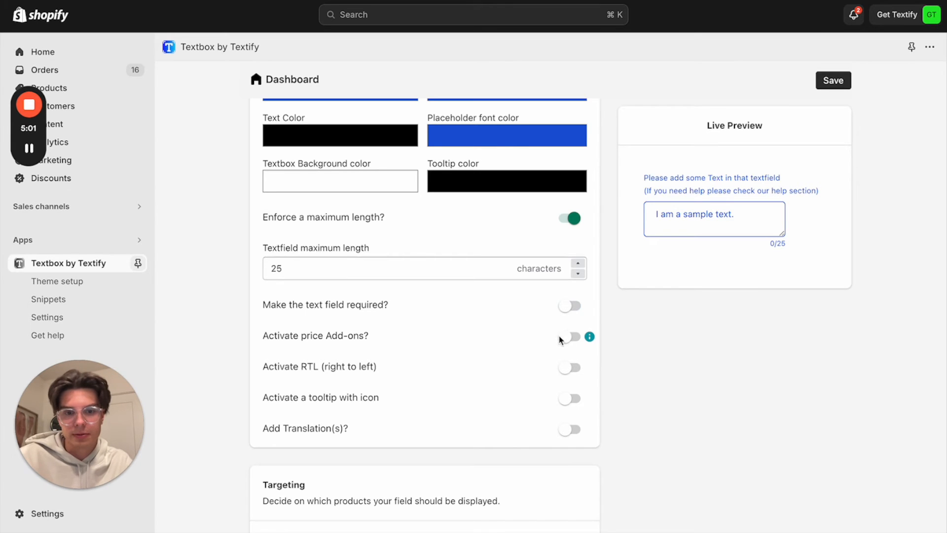
pyautogui.click(568, 336)
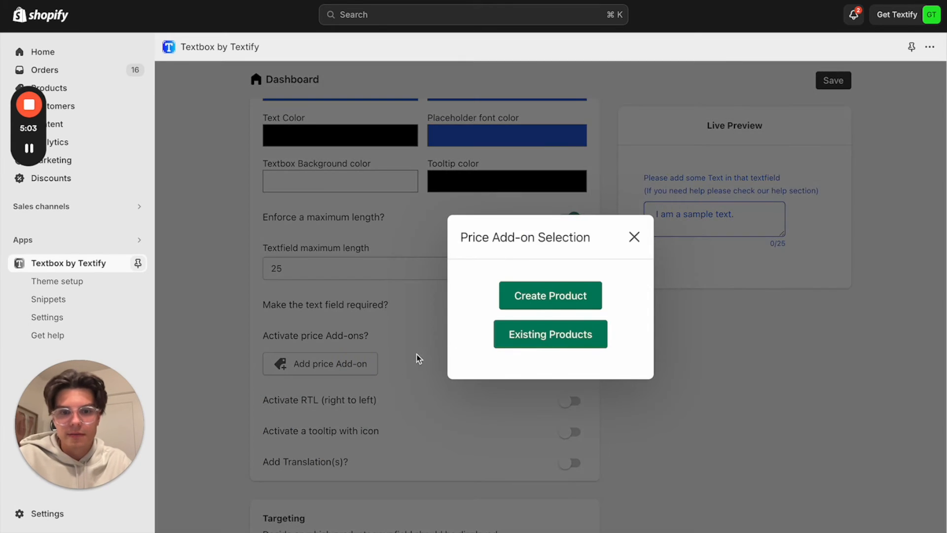
pyautogui.click(550, 296)
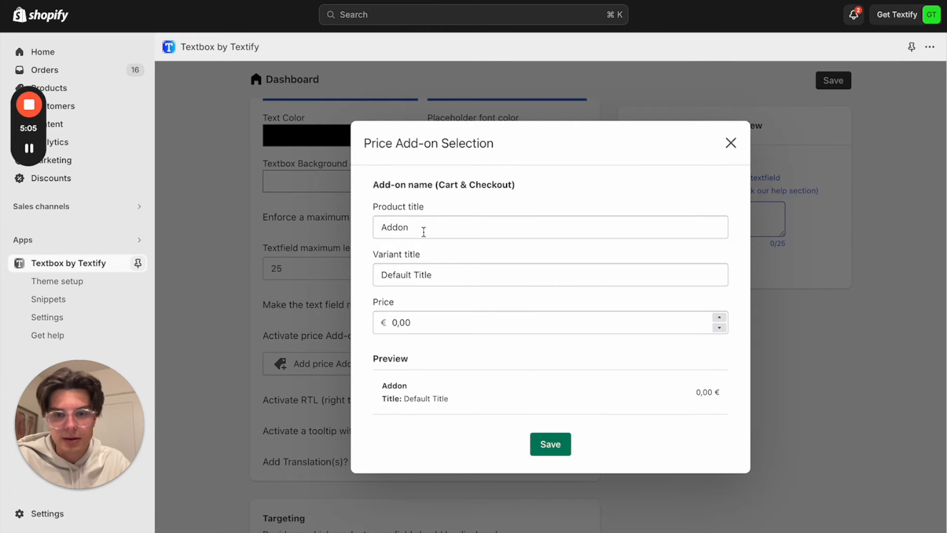
pyautogui.write('Sample')
pyautogui.write('5')
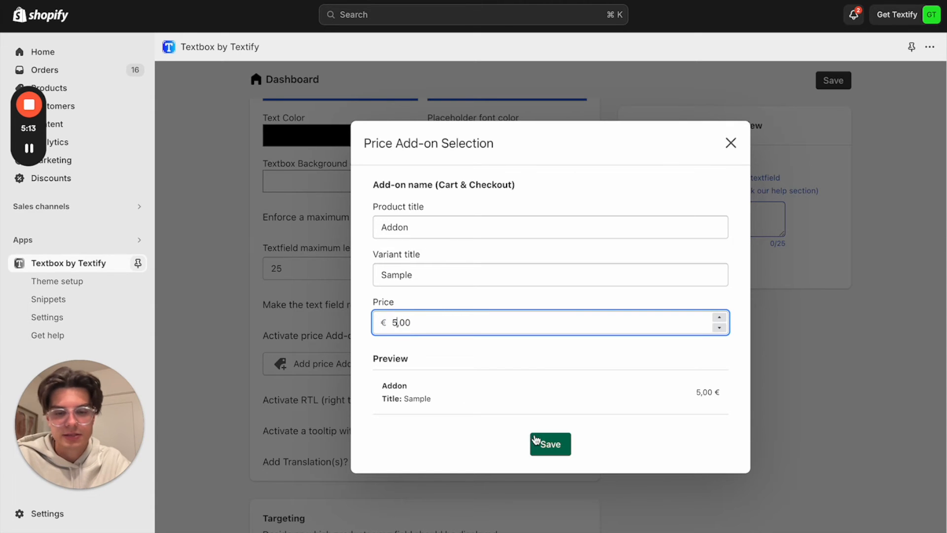
pyautogui.click(549, 443)
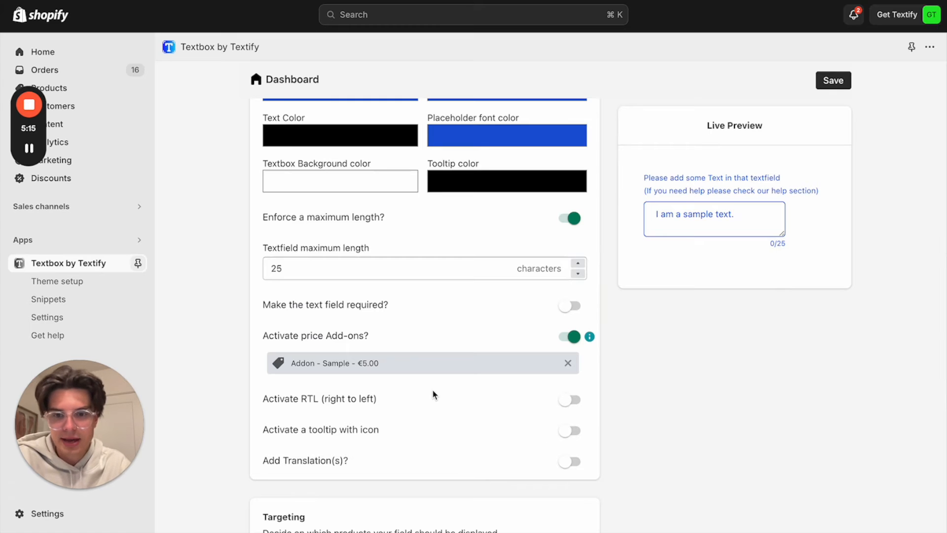
# Enable the tooltip icon and enter a hex value for the tooltip colour.
pyautogui.click(567, 362)
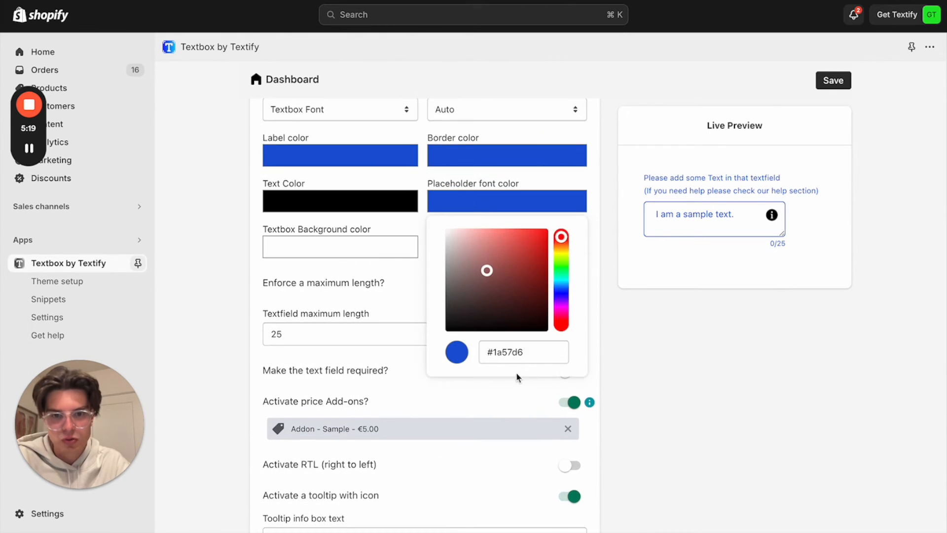
pyautogui.moveTo(673, 404)
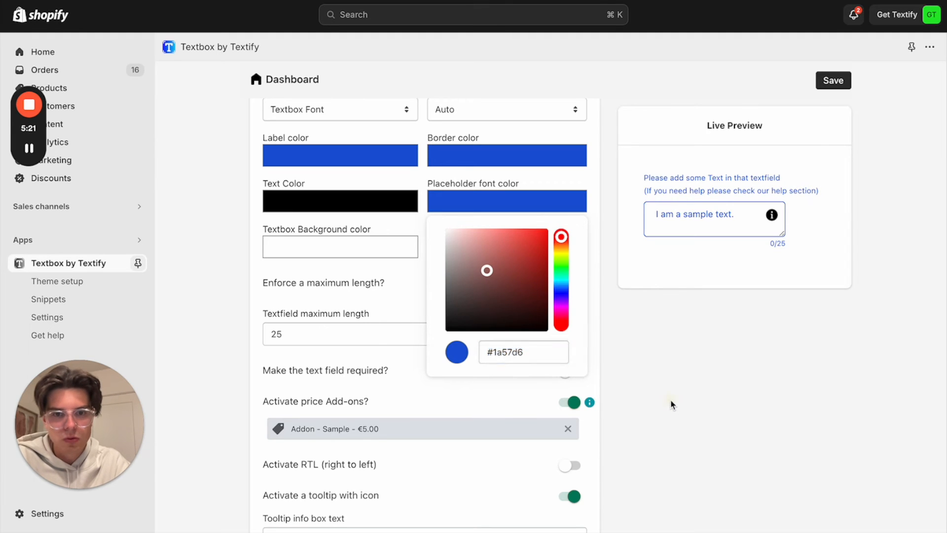
pyautogui.write('#000')
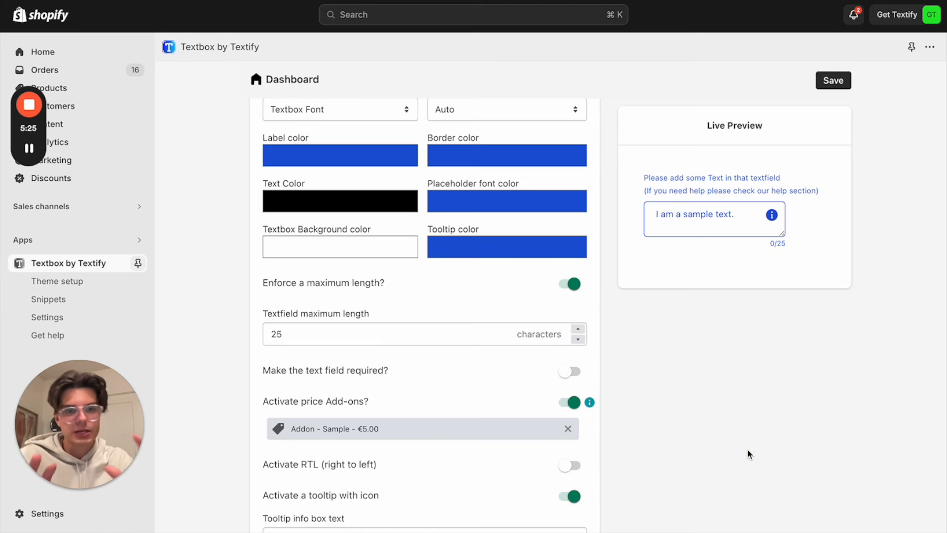
pyautogui.moveTo(644, 417)
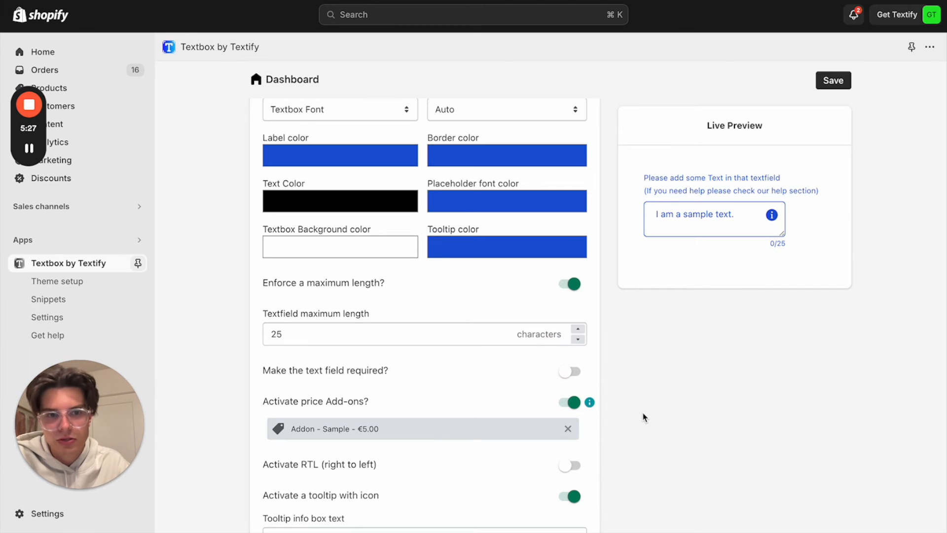
pyautogui.scroll(-3)
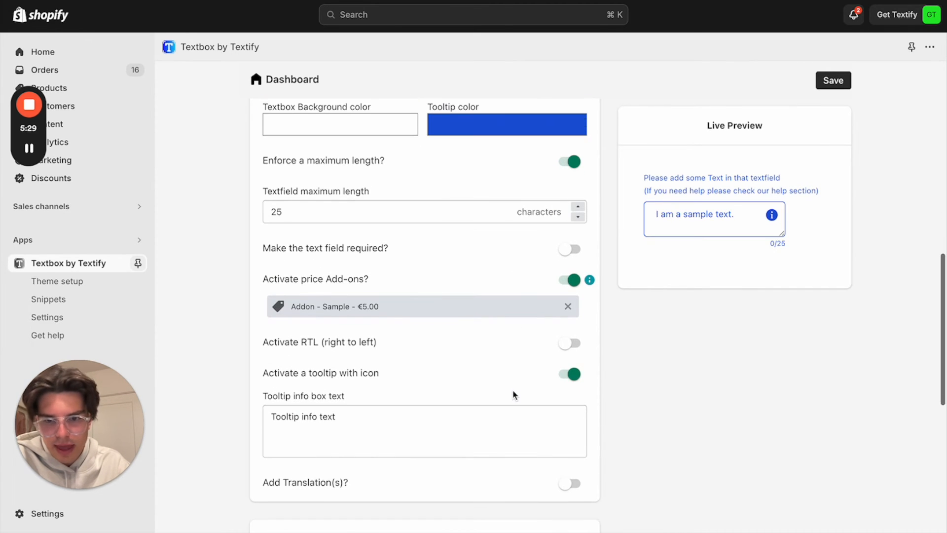
pyautogui.scroll(-3)
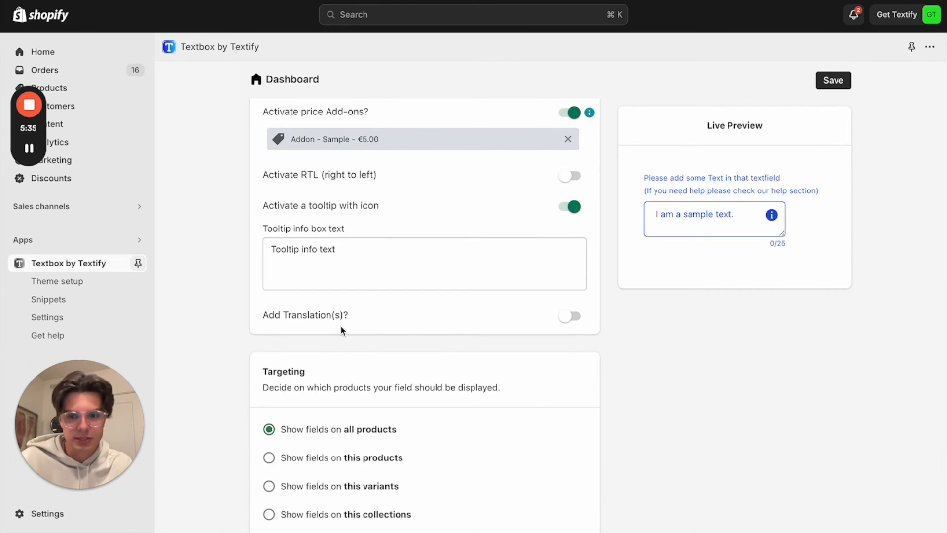
# Restrict the field to the Personalizable bracelet product and save.
pyautogui.scroll(-3)
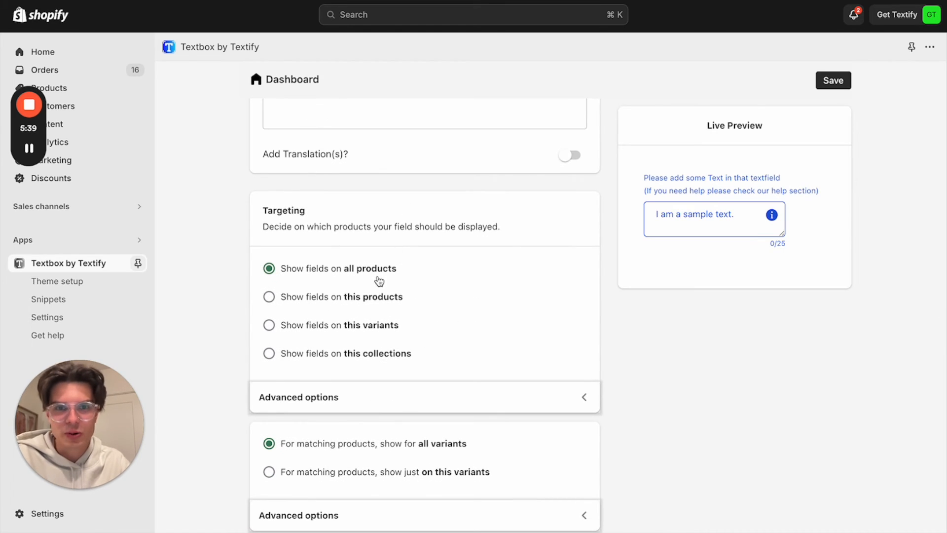
pyautogui.moveTo(316, 300)
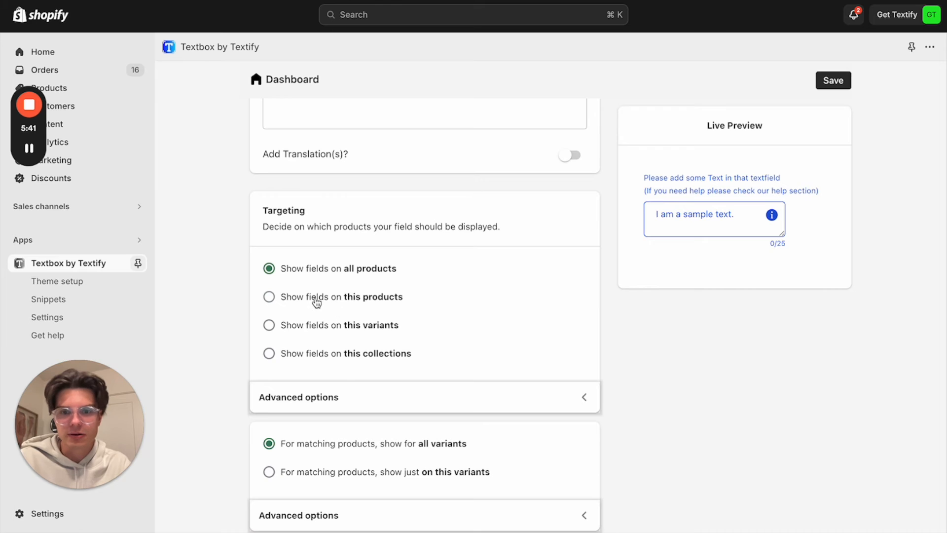
pyautogui.moveTo(348, 352)
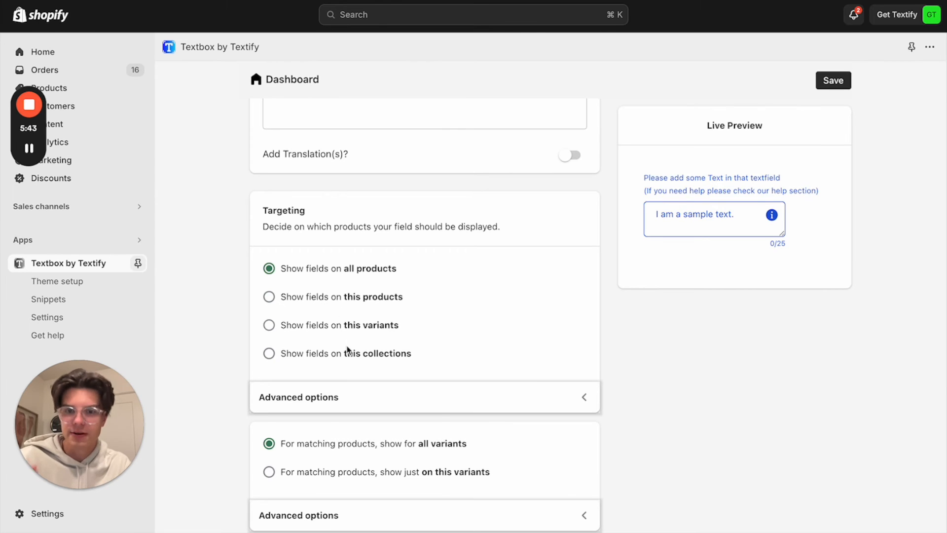
pyautogui.click(269, 297)
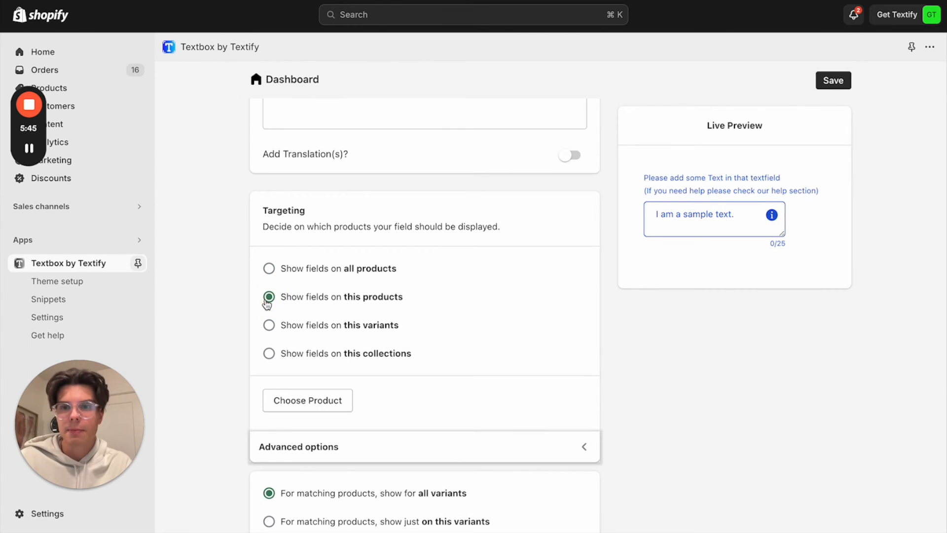
pyautogui.click(307, 400)
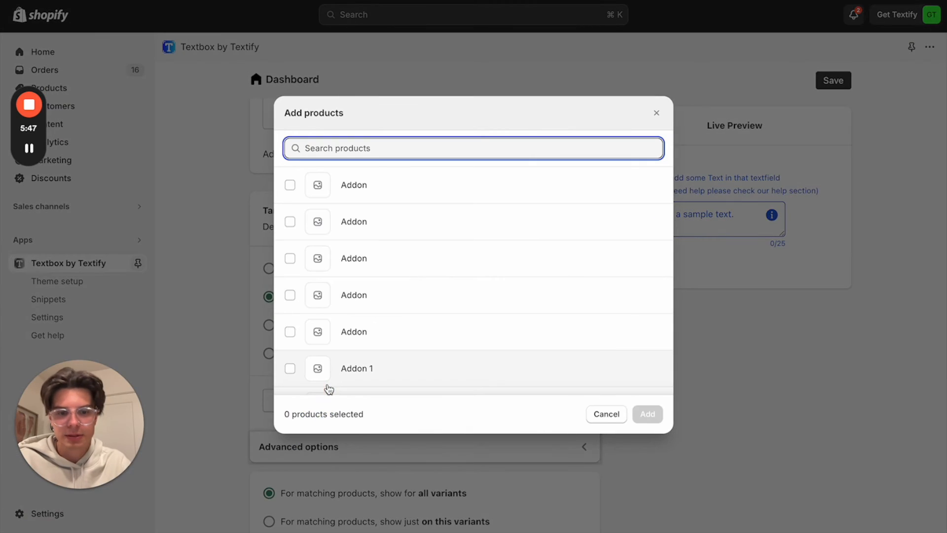
pyautogui.write('Pers')
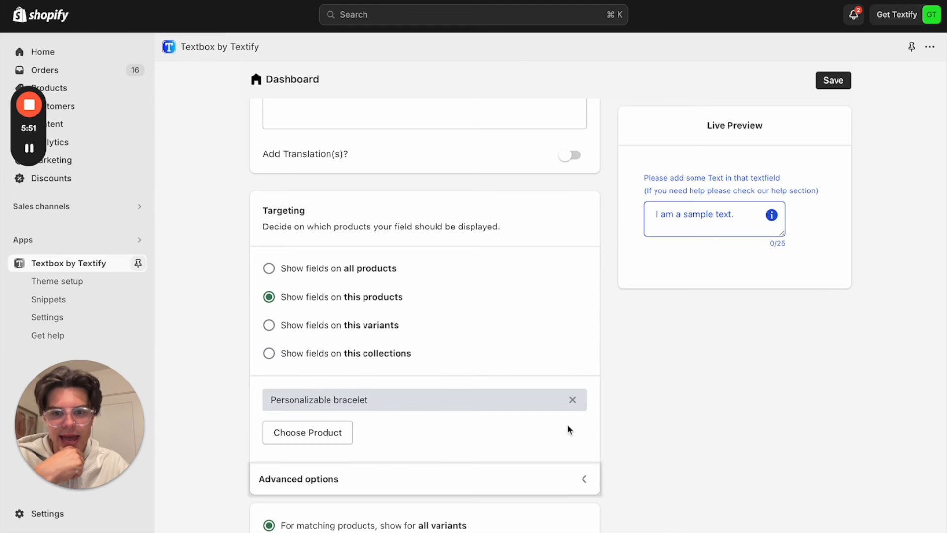
pyautogui.scroll(-3)
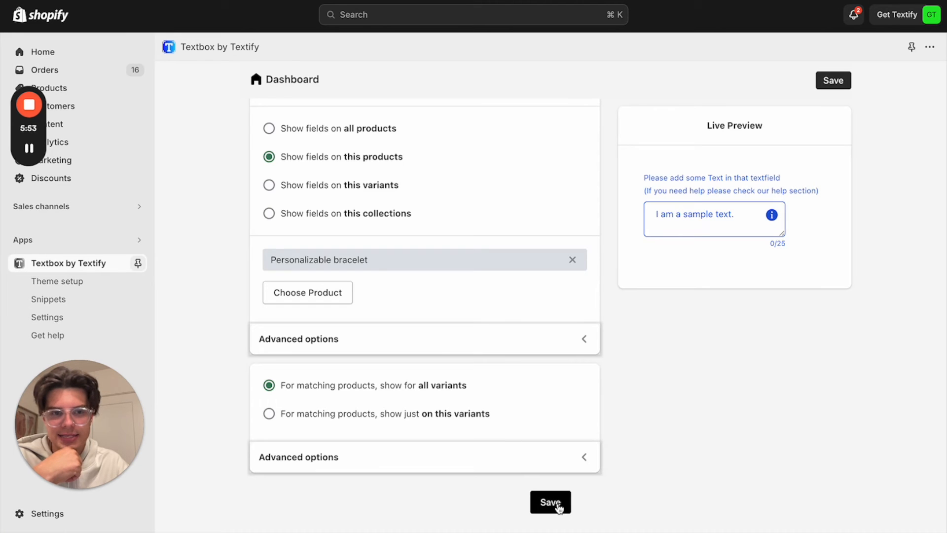
pyautogui.click(549, 502)
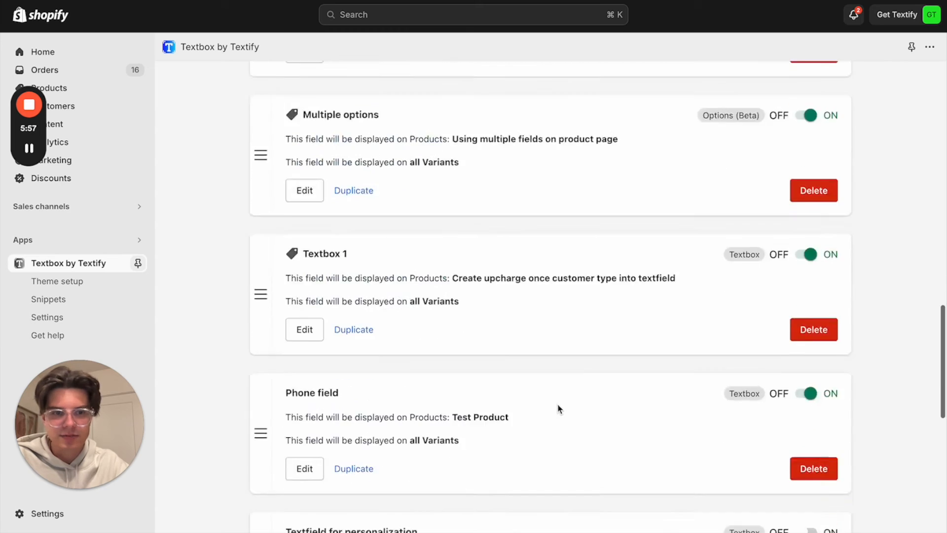
# Edit the Textfield Sample entry in the Your fields list.
pyautogui.scroll(-3)
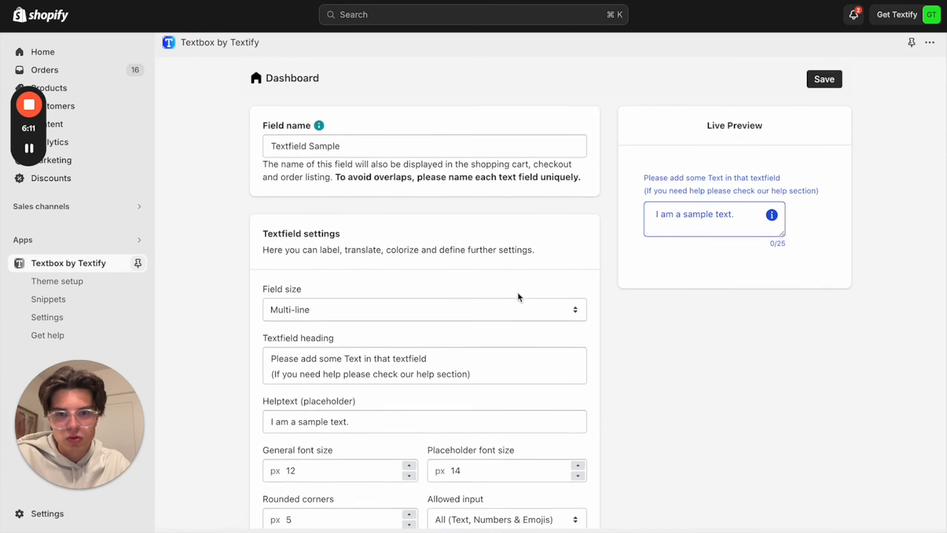
pyautogui.click(506, 376)
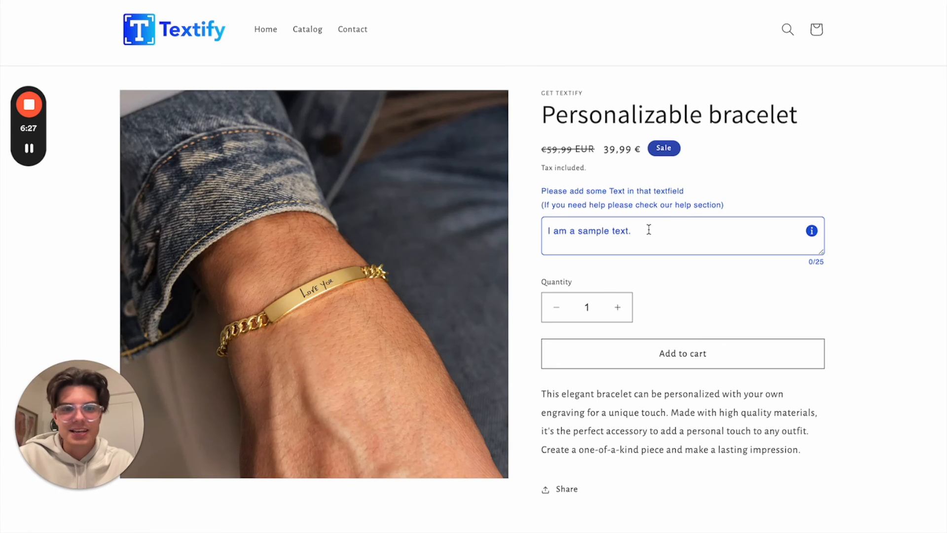
pyautogui.moveTo(669, 251)
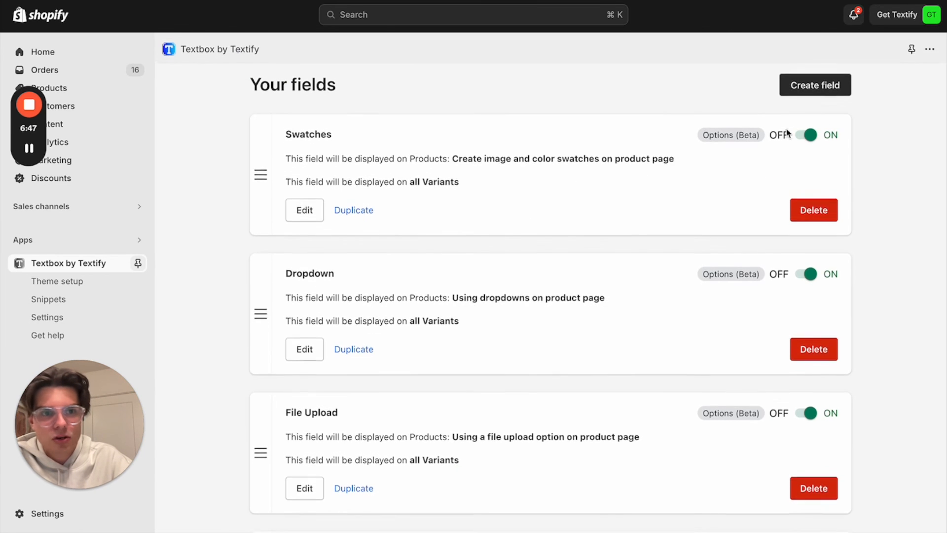
# Create a new field and add a Textfield and a Description block to it.
pyautogui.click(814, 85)
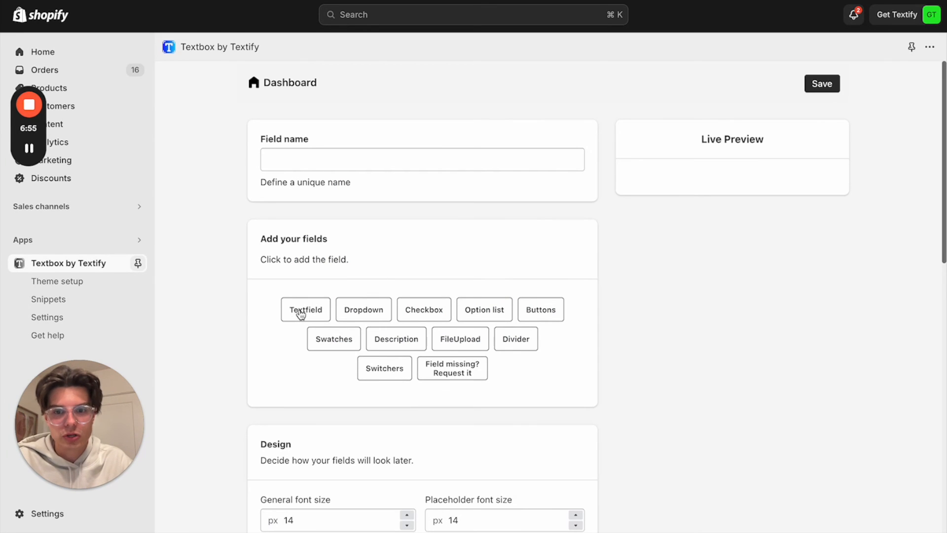
pyautogui.click(305, 309)
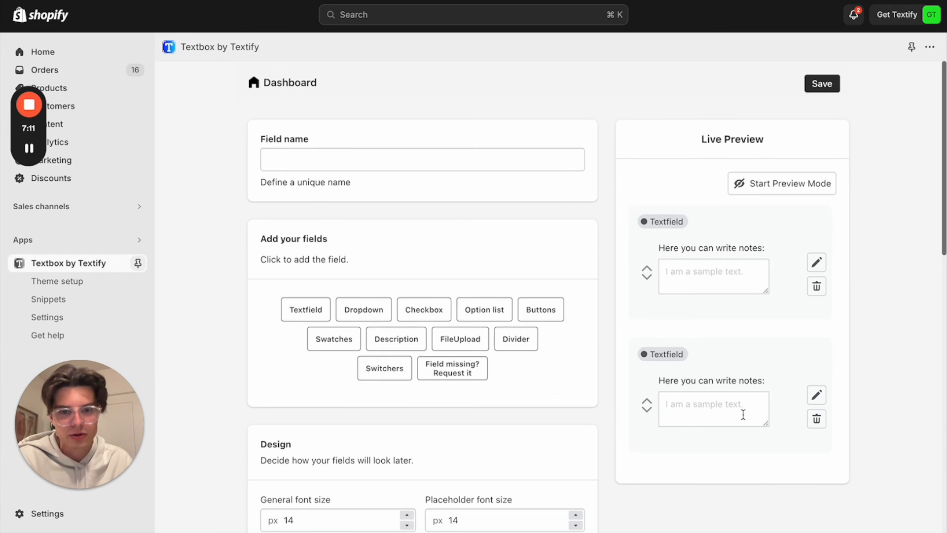
pyautogui.moveTo(776, 339)
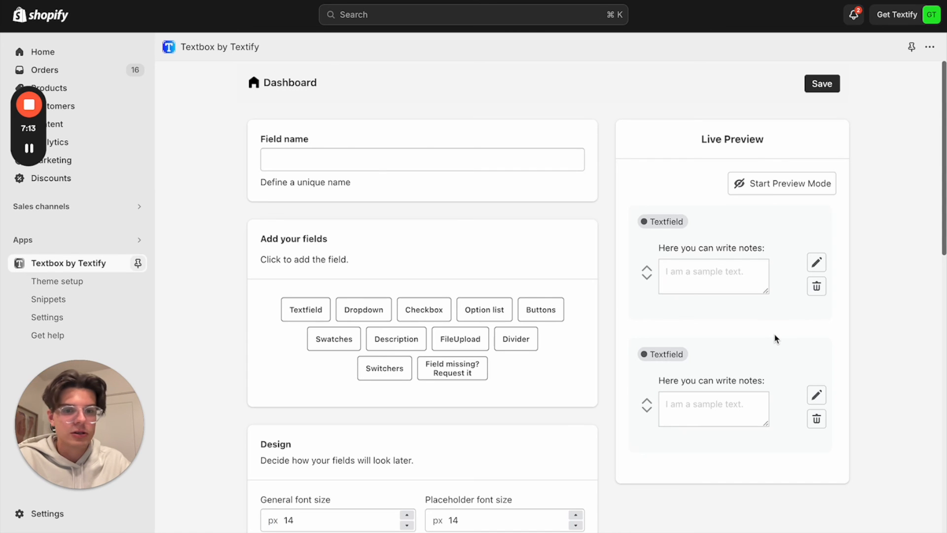
pyautogui.moveTo(673, 272)
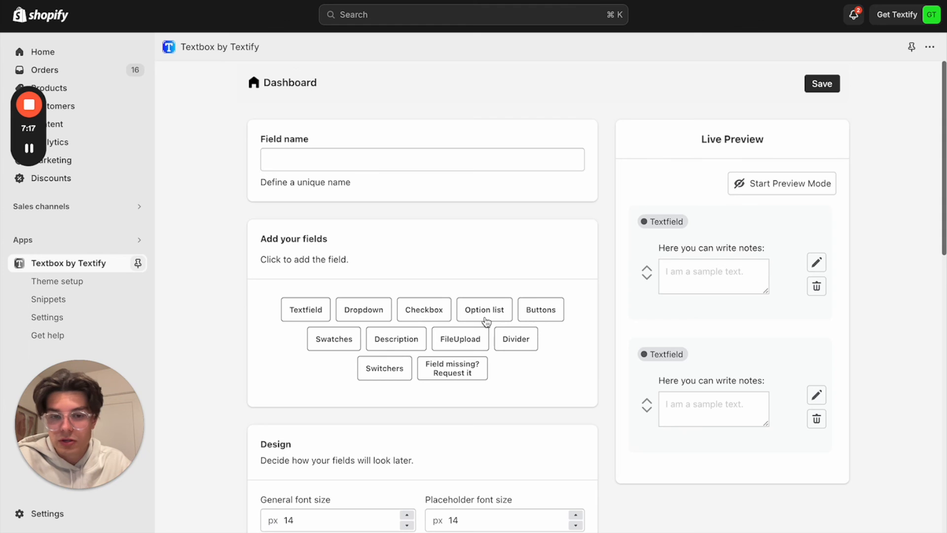
pyautogui.click(395, 338)
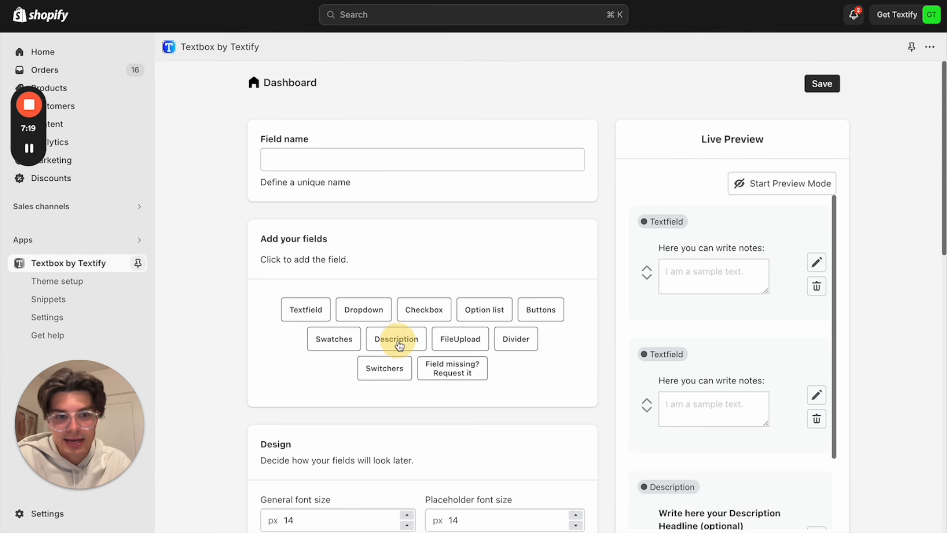
pyautogui.click(396, 338)
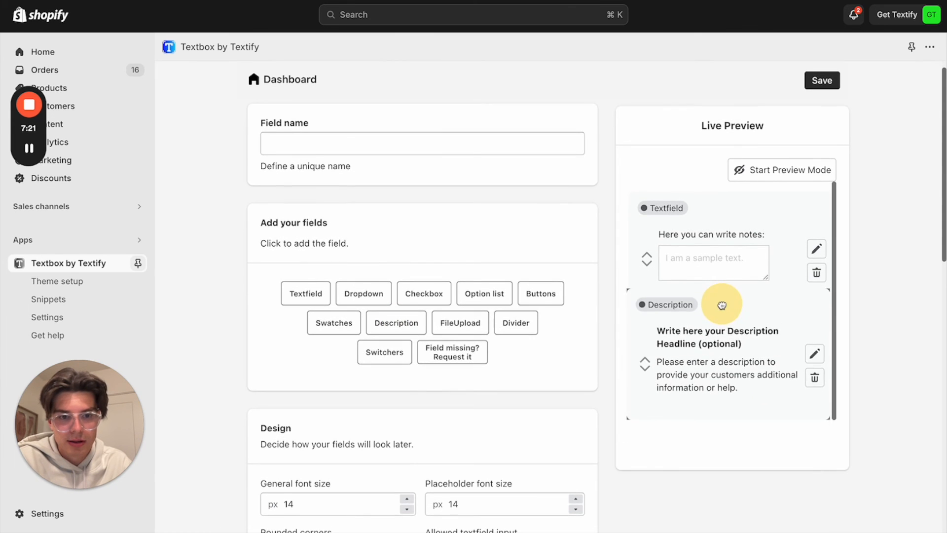